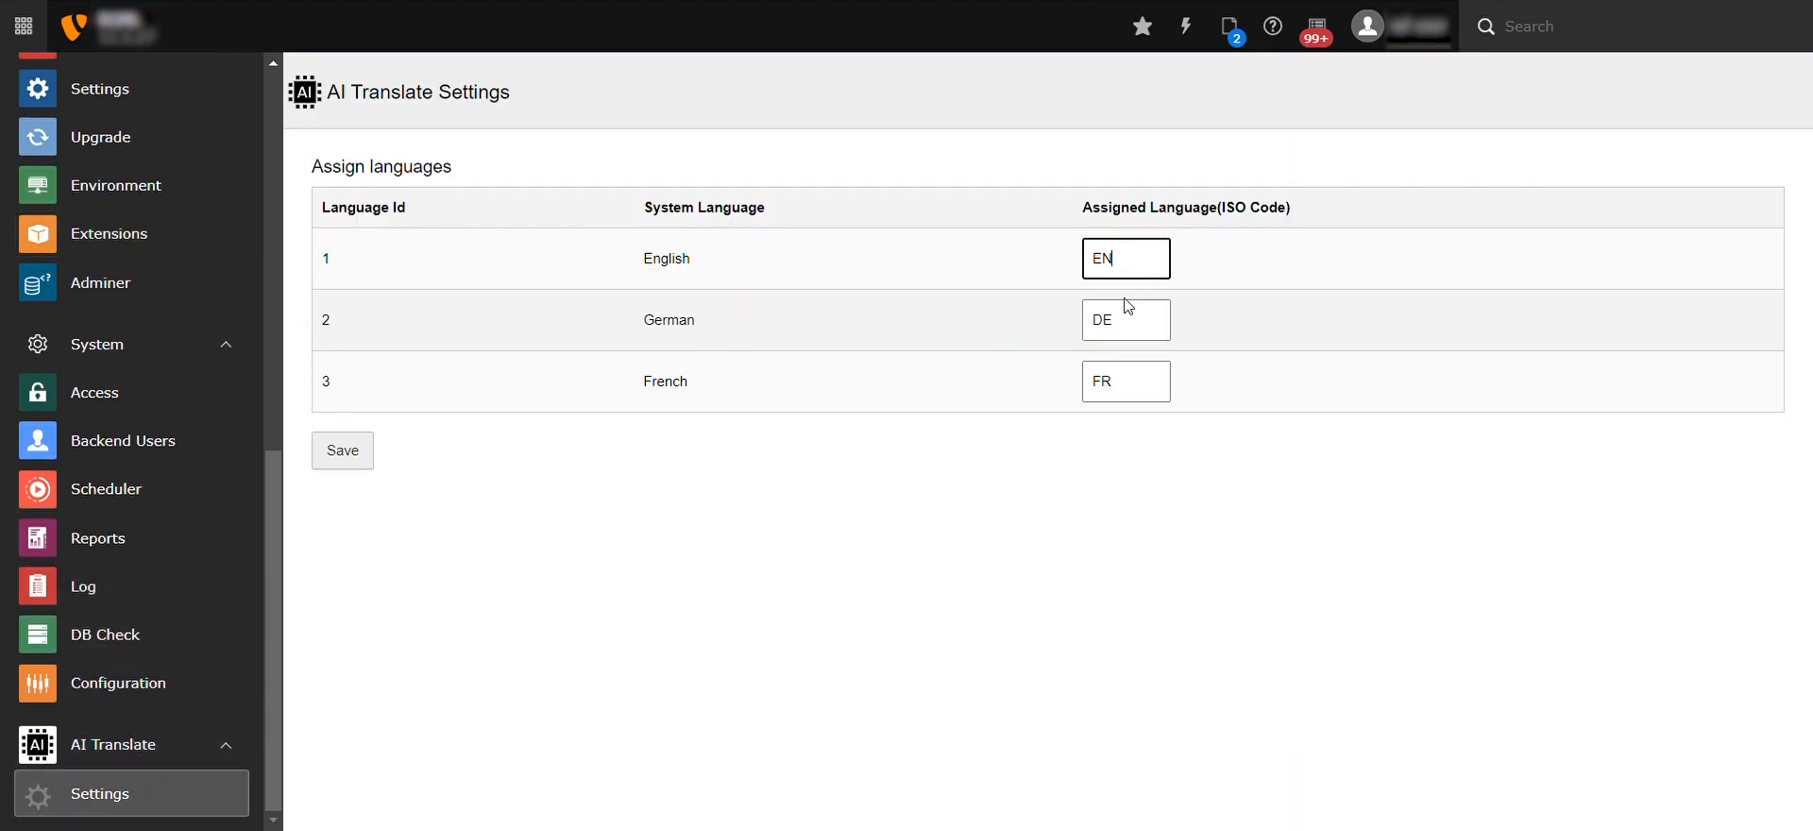
Review the French language code, then expand ai_translate under Admin Tools > Configure extensions.
{"action": "left_click", "coordinate": [1124, 382]}
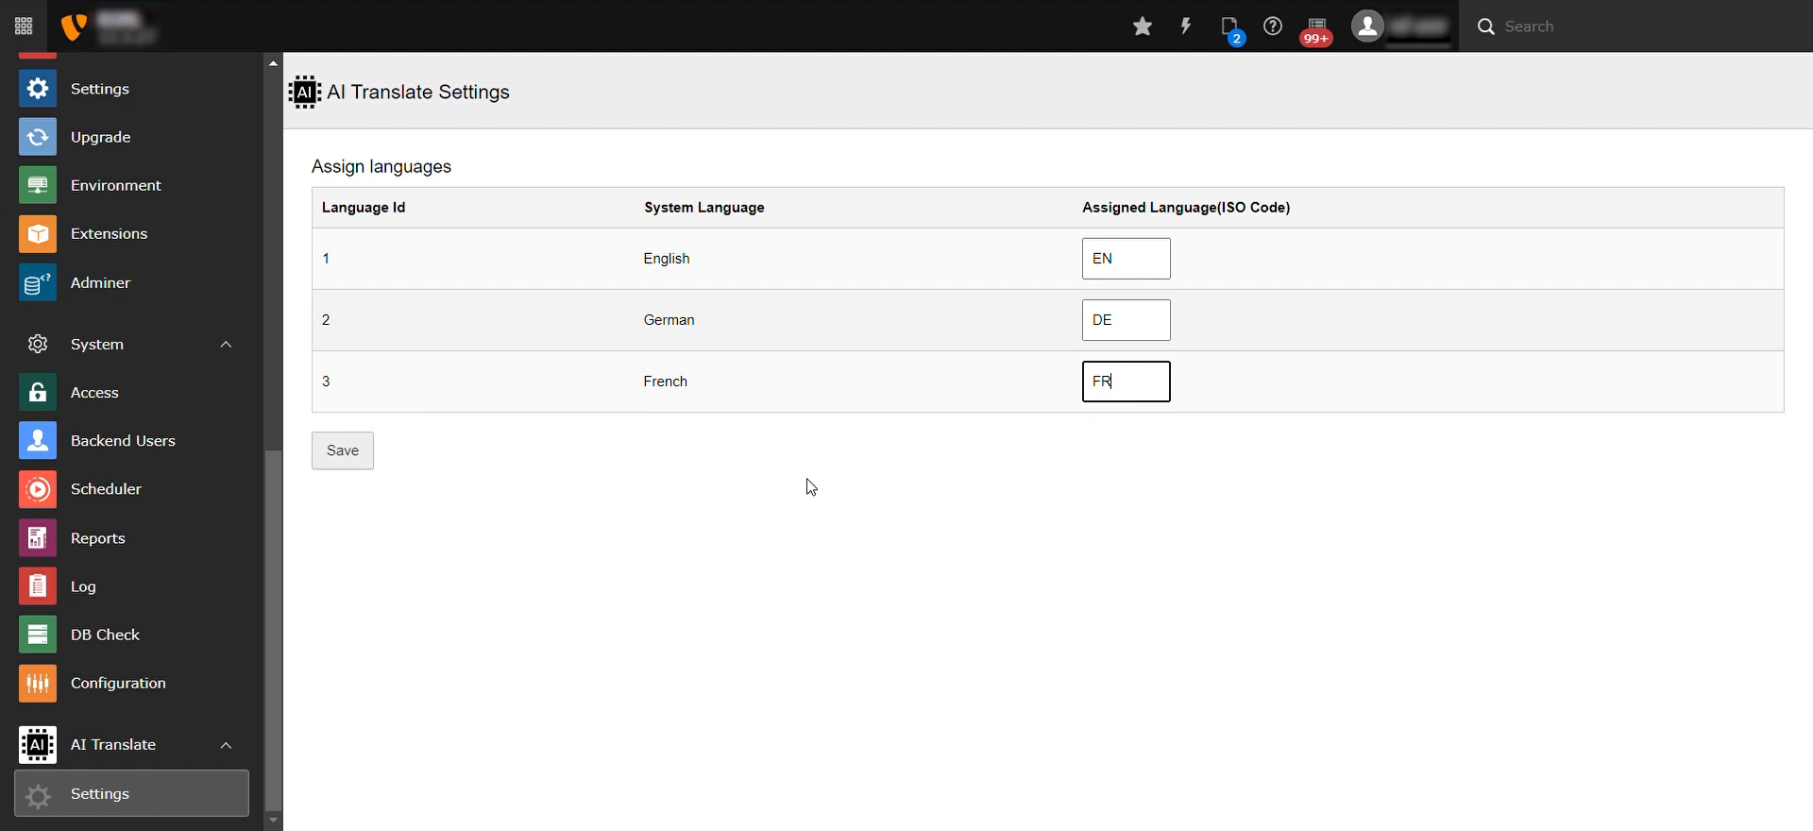
{"action": "left_click", "coordinate": [342, 450]}
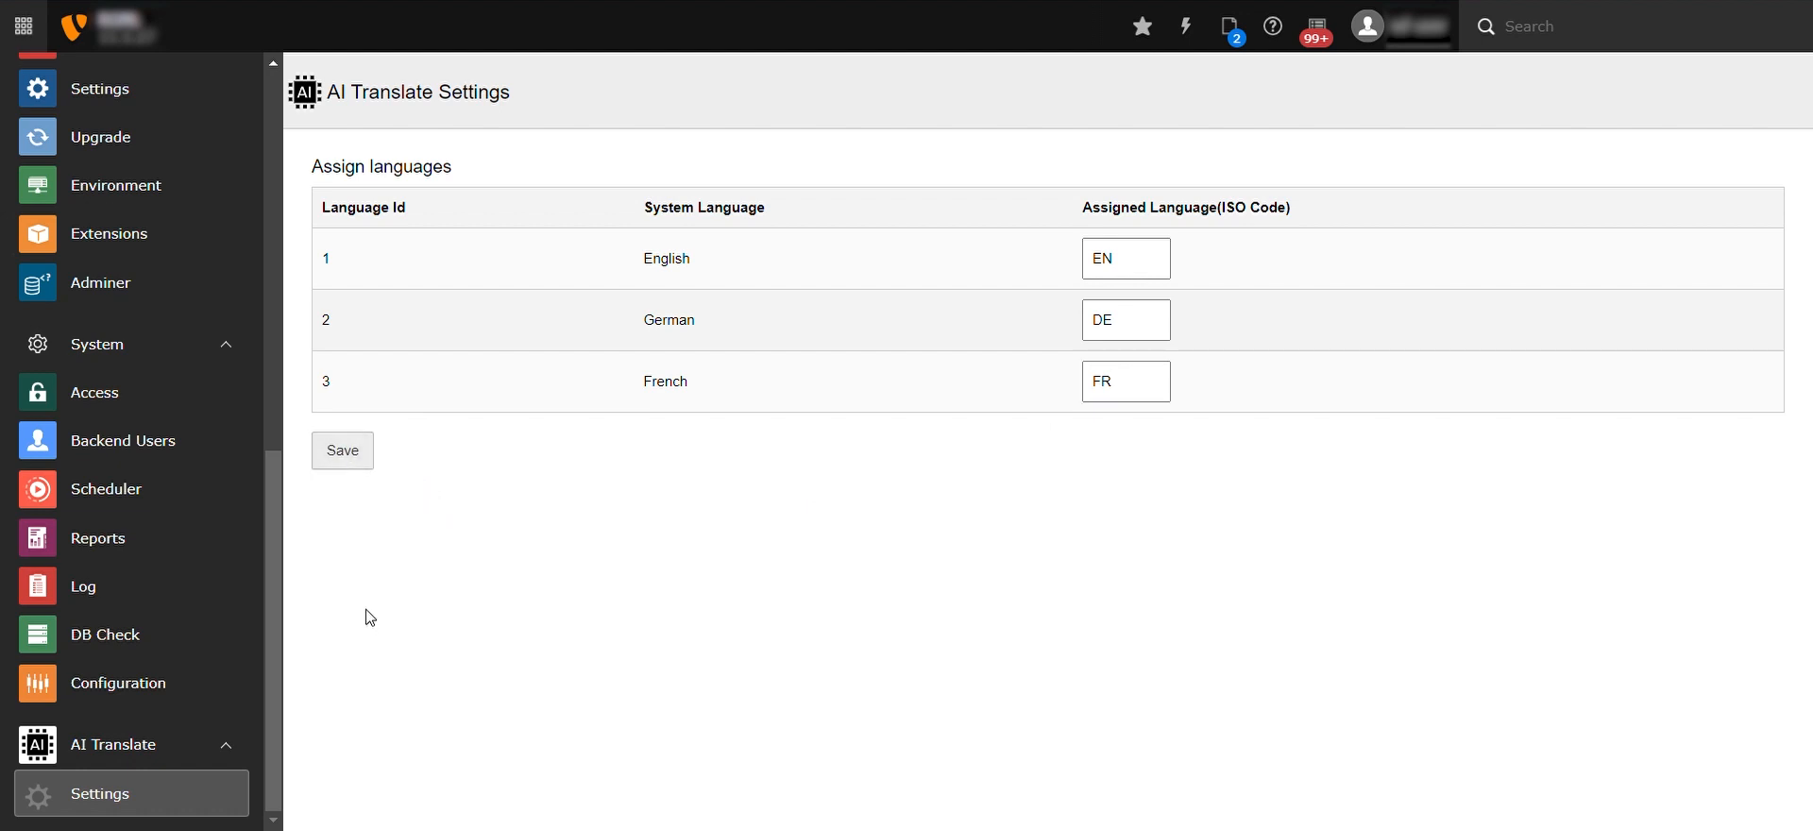
{"action": "mouse_move", "coordinate": [479, 576]}
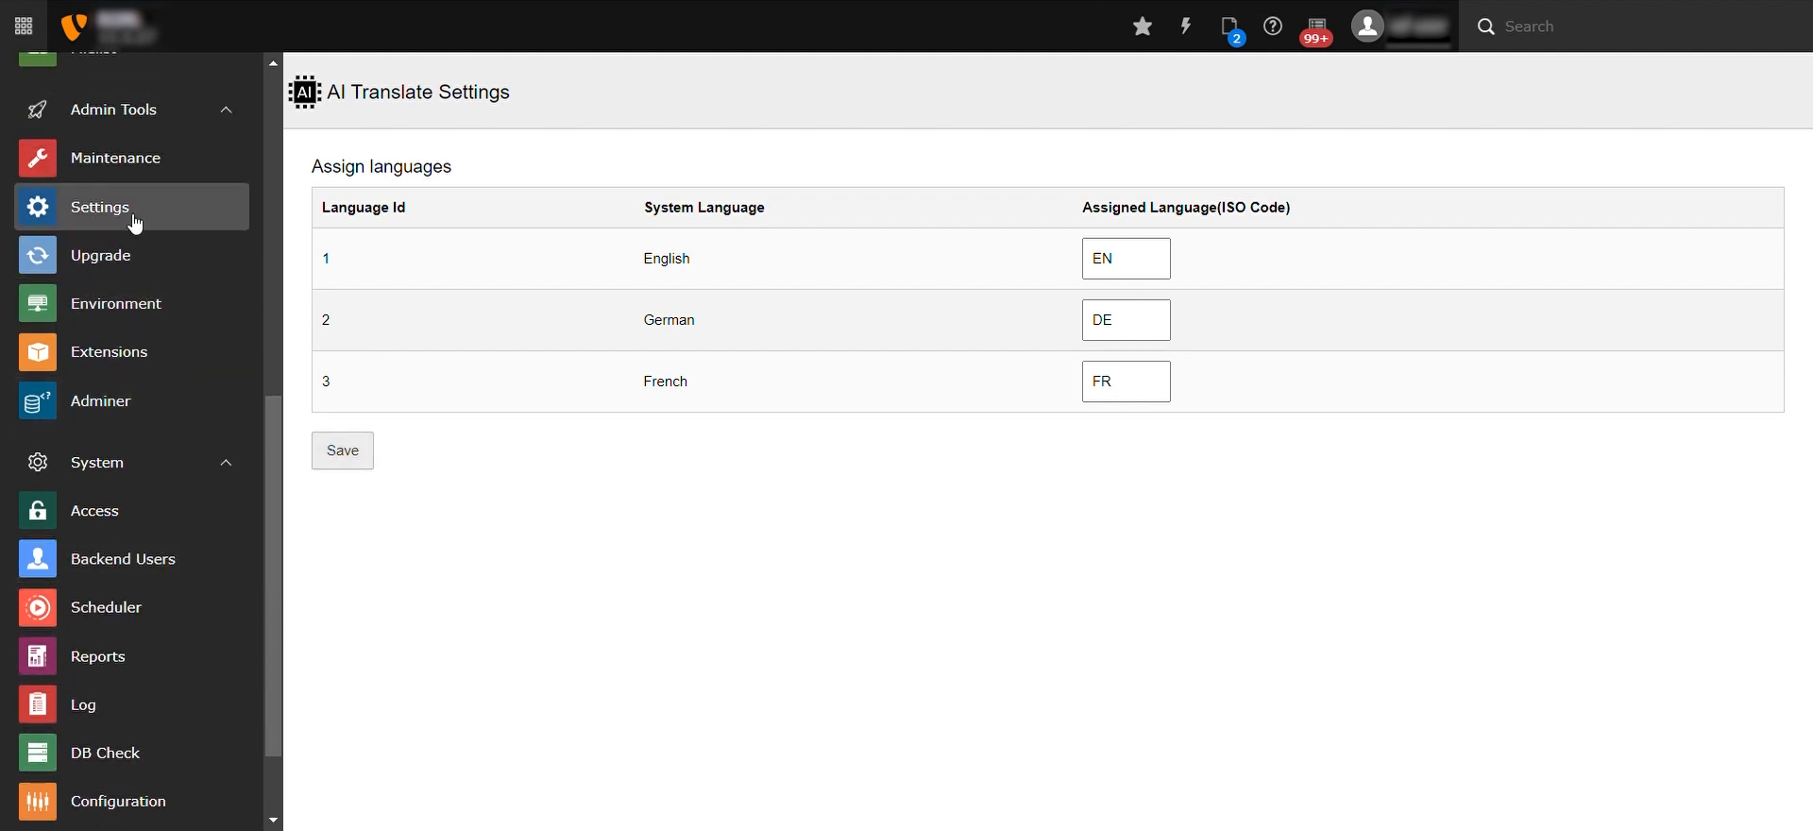
{"action": "left_click", "coordinate": [99, 206]}
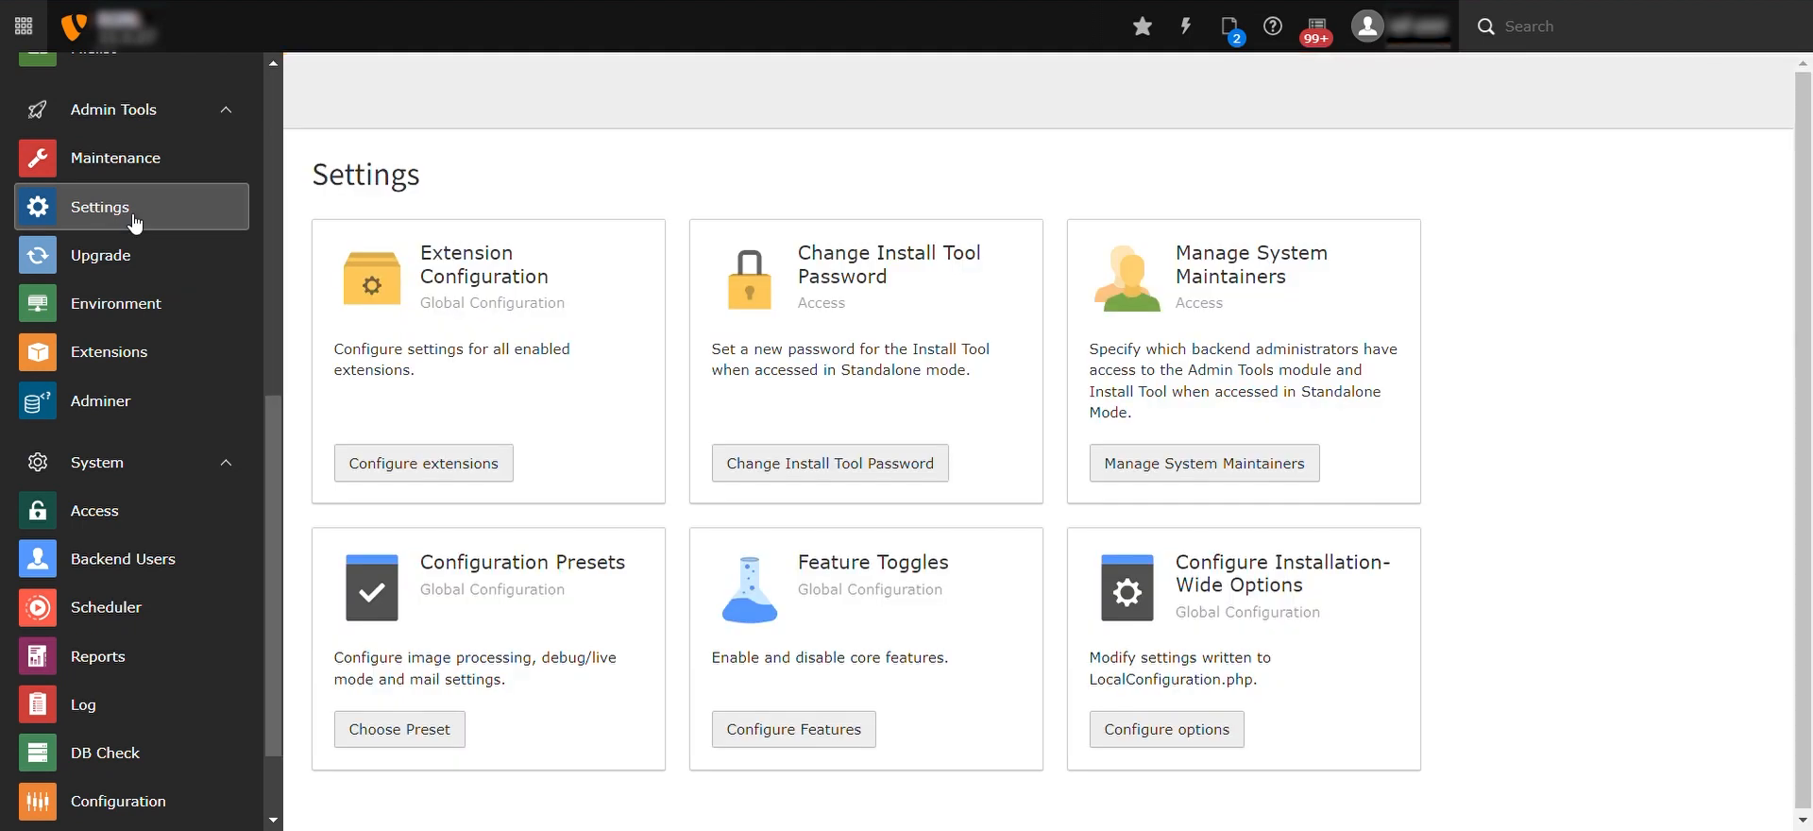
{"action": "left_click", "coordinate": [422, 462]}
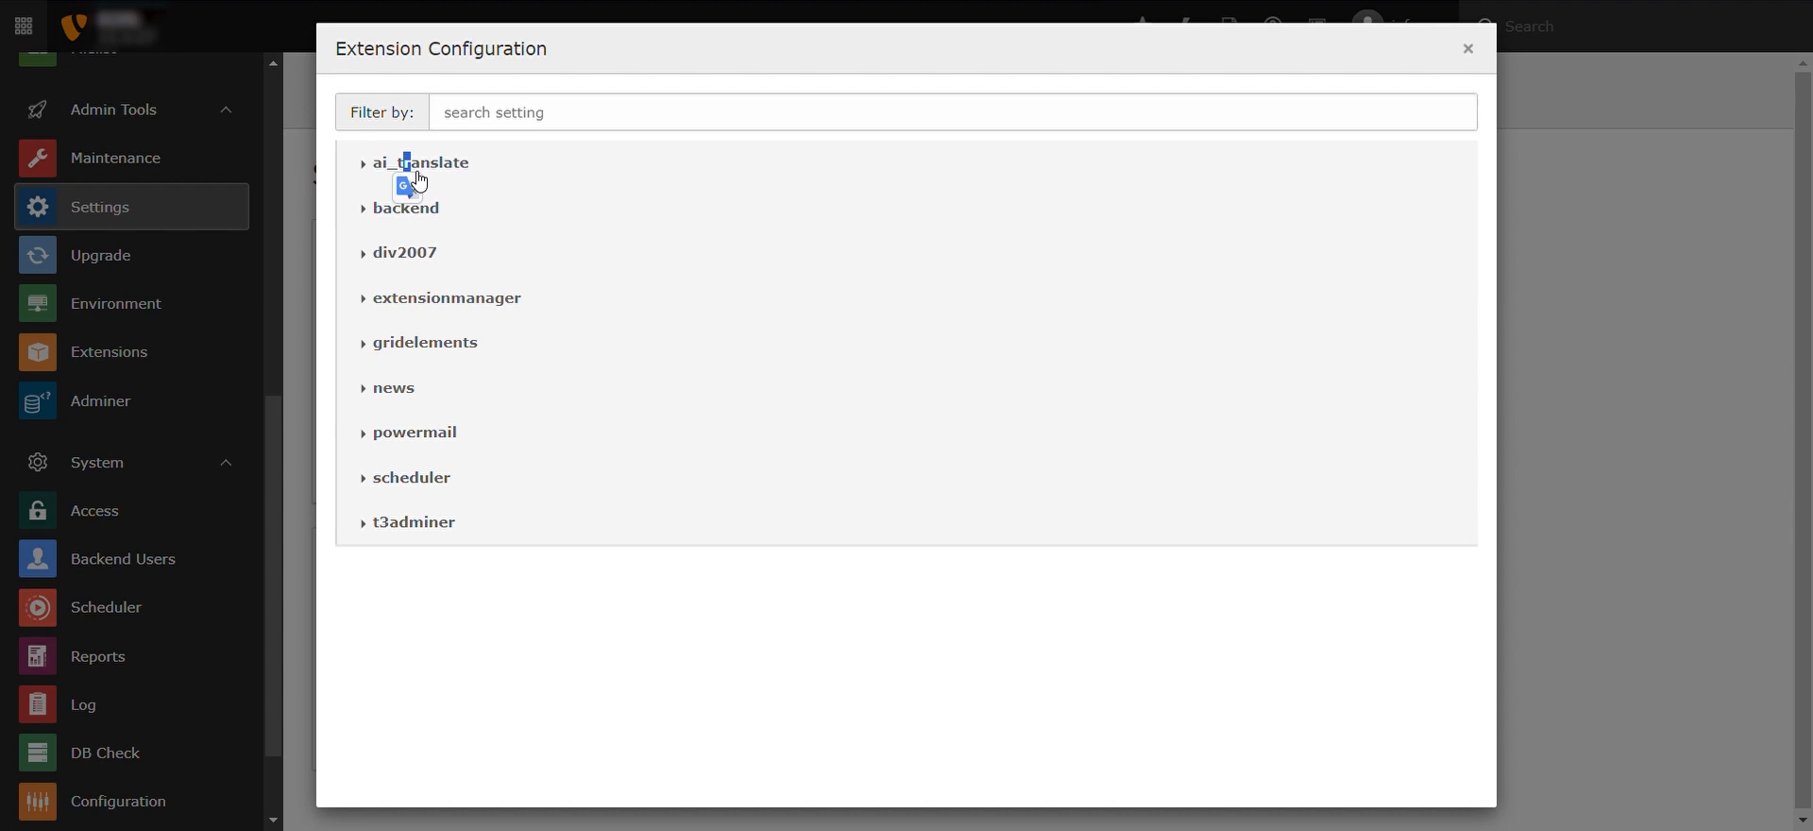
{"action": "left_click", "coordinate": [419, 161]}
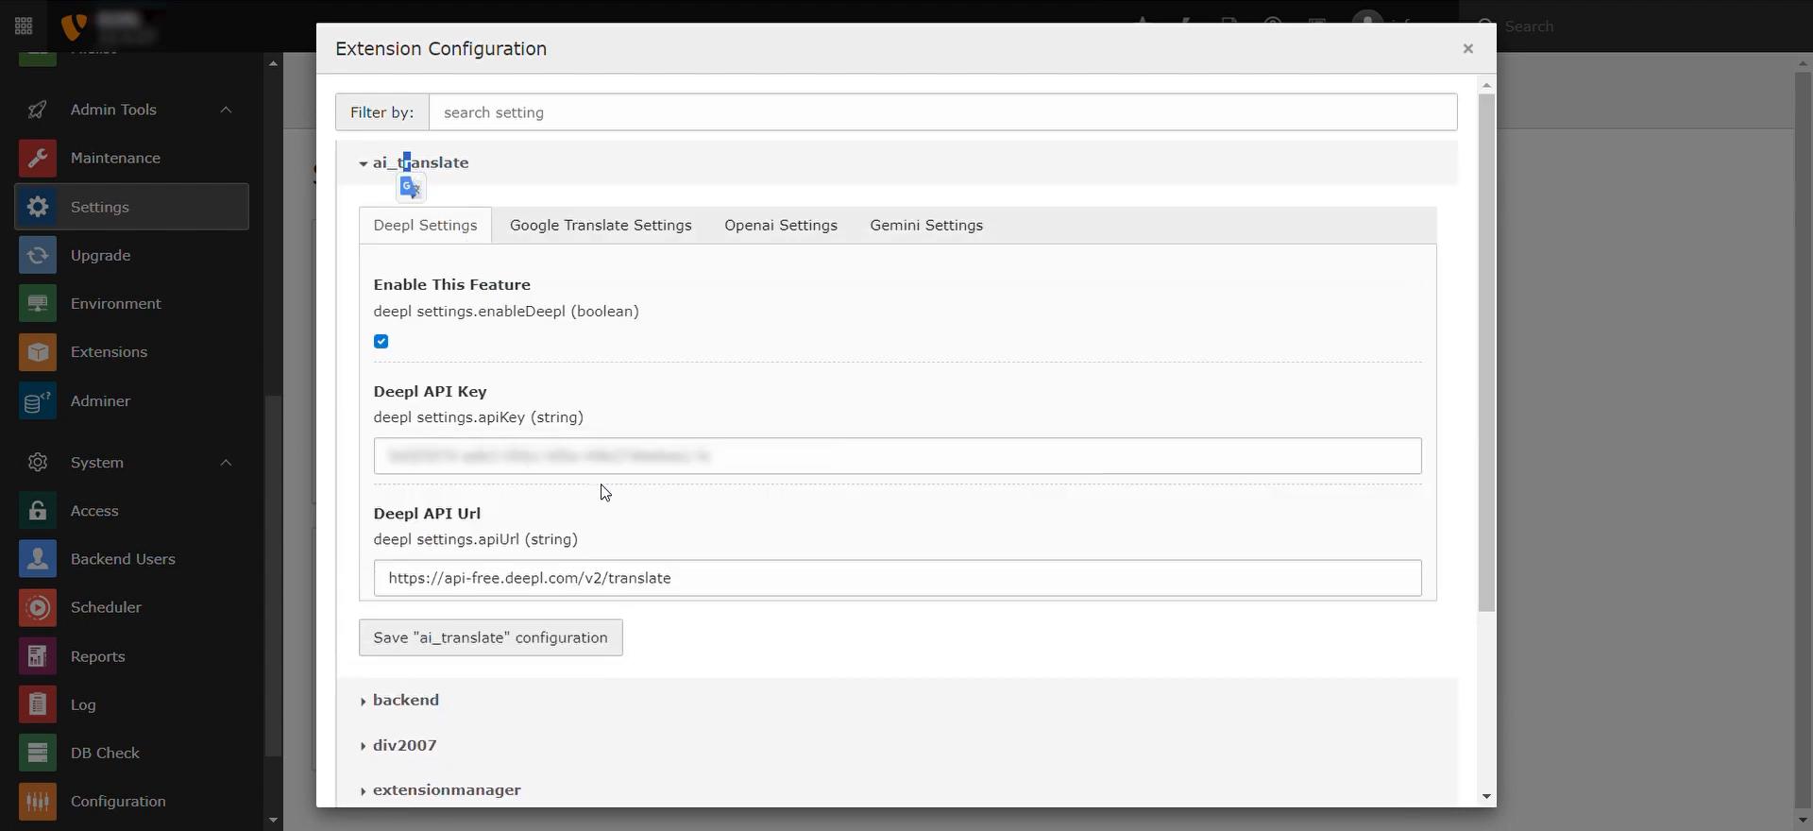
Check the Google Translate, OpenAI and Gemini provider settings, then save the ai_translate configuration.
{"action": "left_click", "coordinate": [600, 226]}
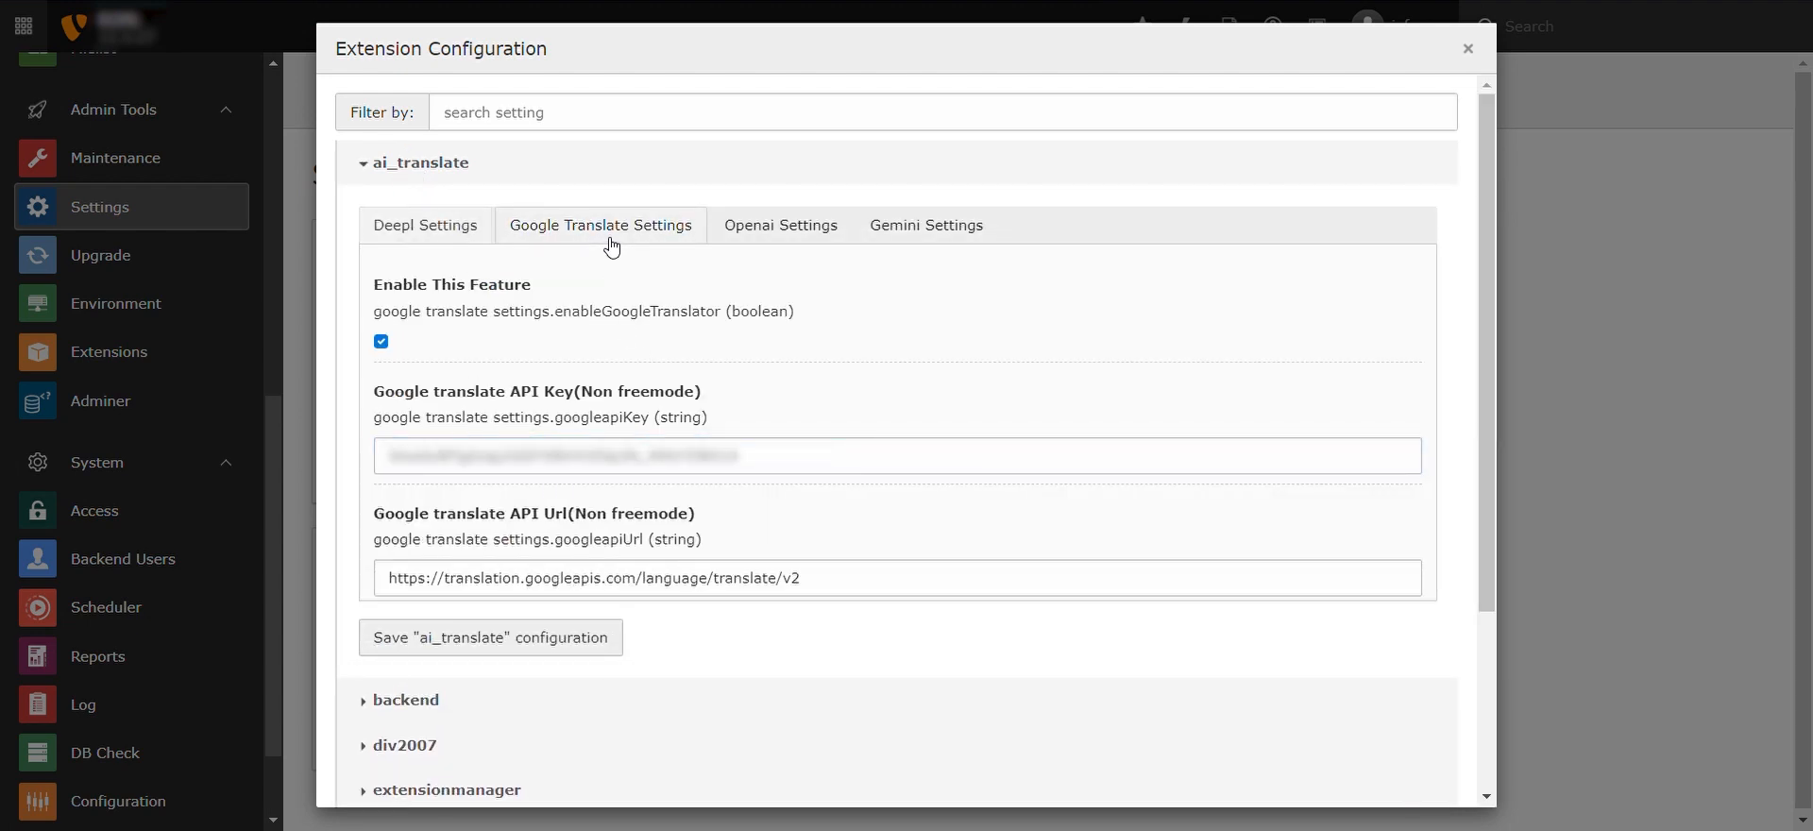
{"action": "left_click", "coordinate": [896, 455]}
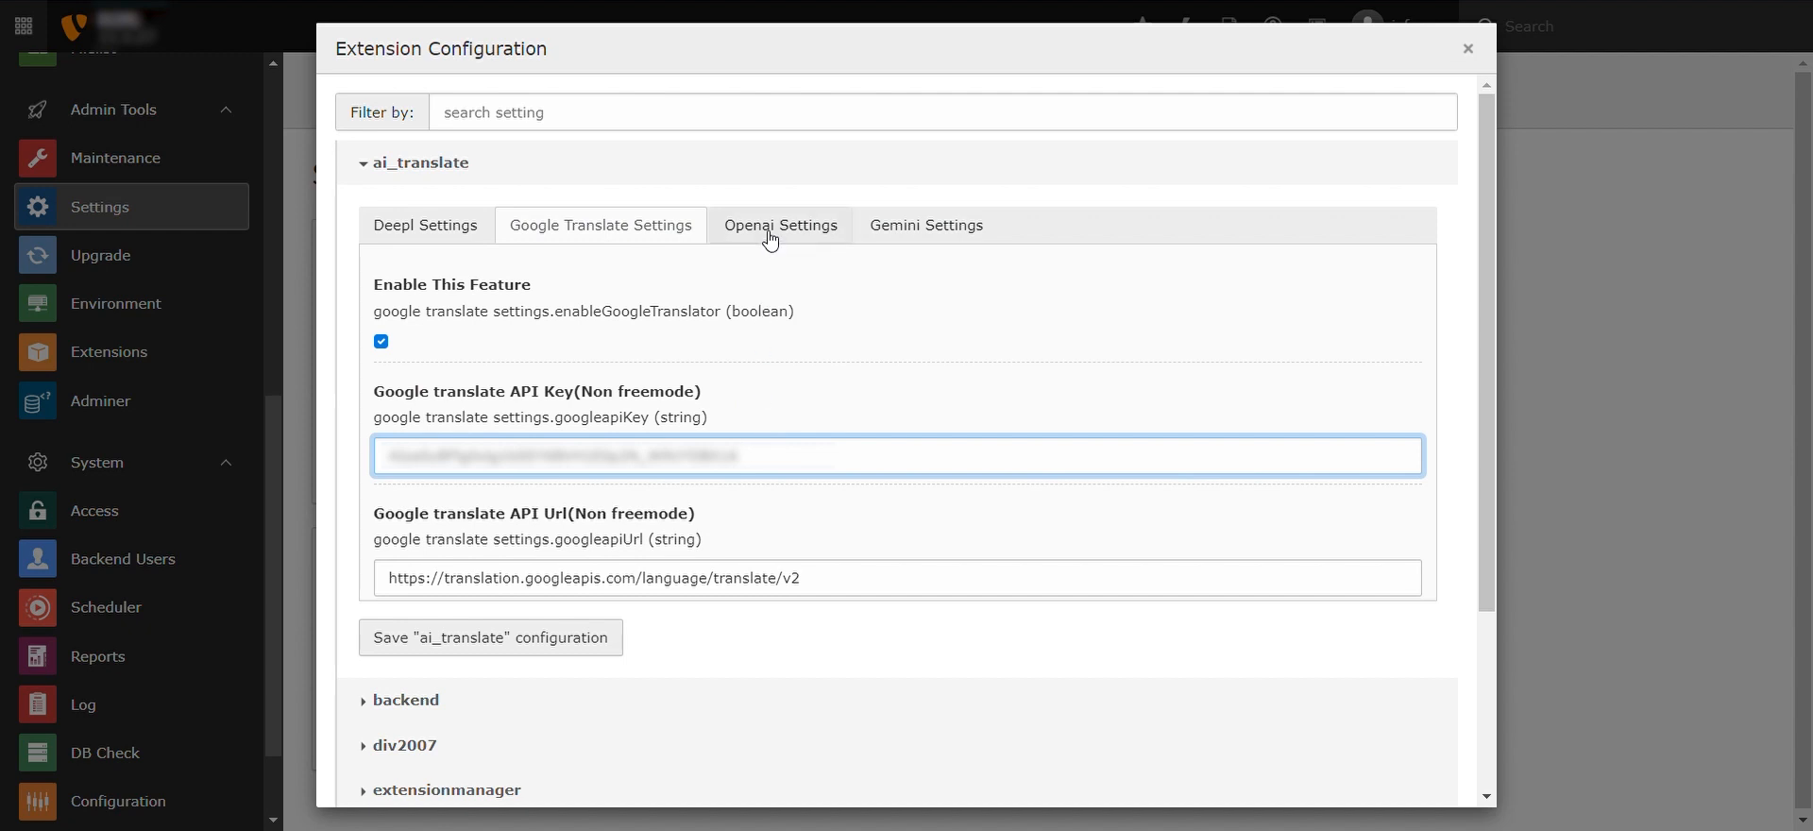
{"action": "left_click", "coordinate": [781, 226]}
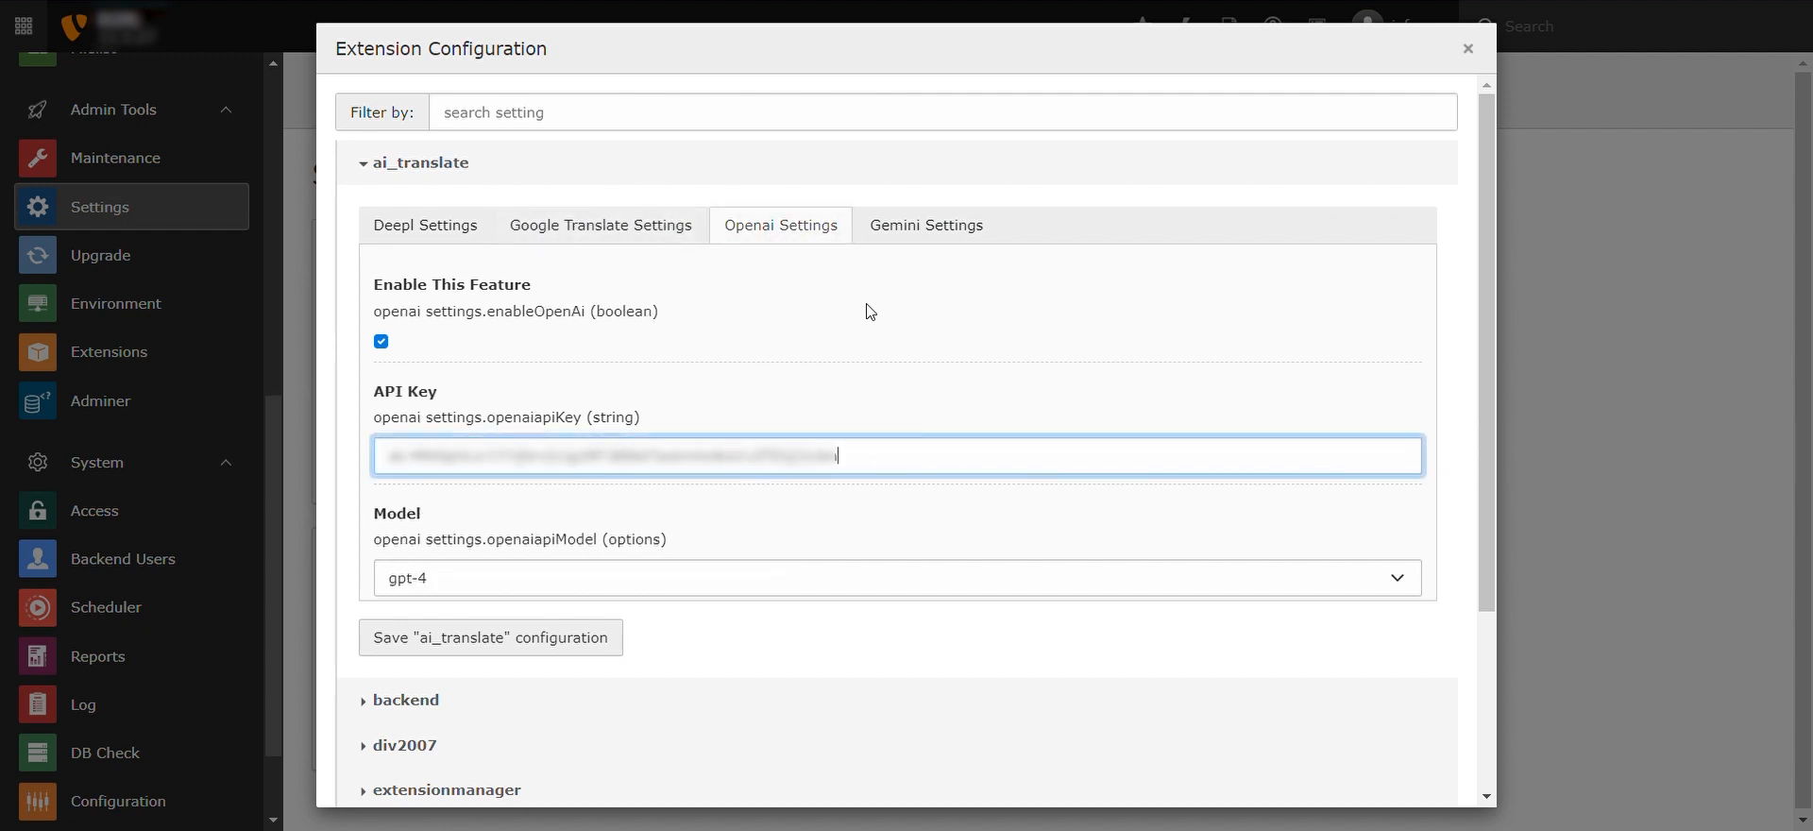
{"action": "left_click", "coordinate": [925, 223]}
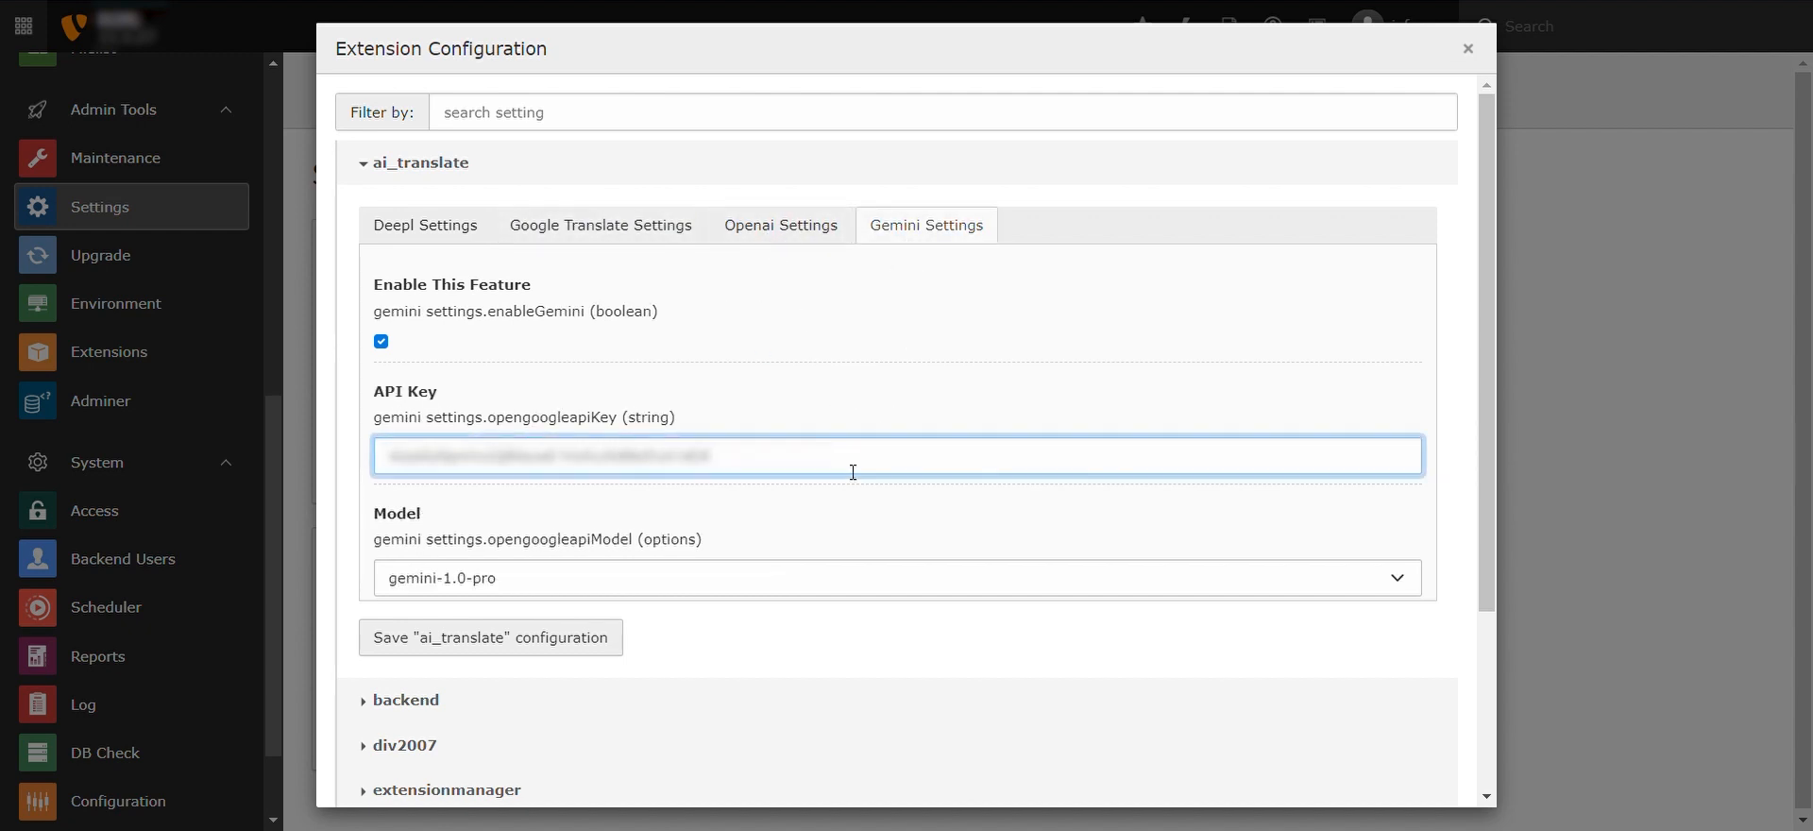
{"action": "left_click", "coordinate": [490, 637]}
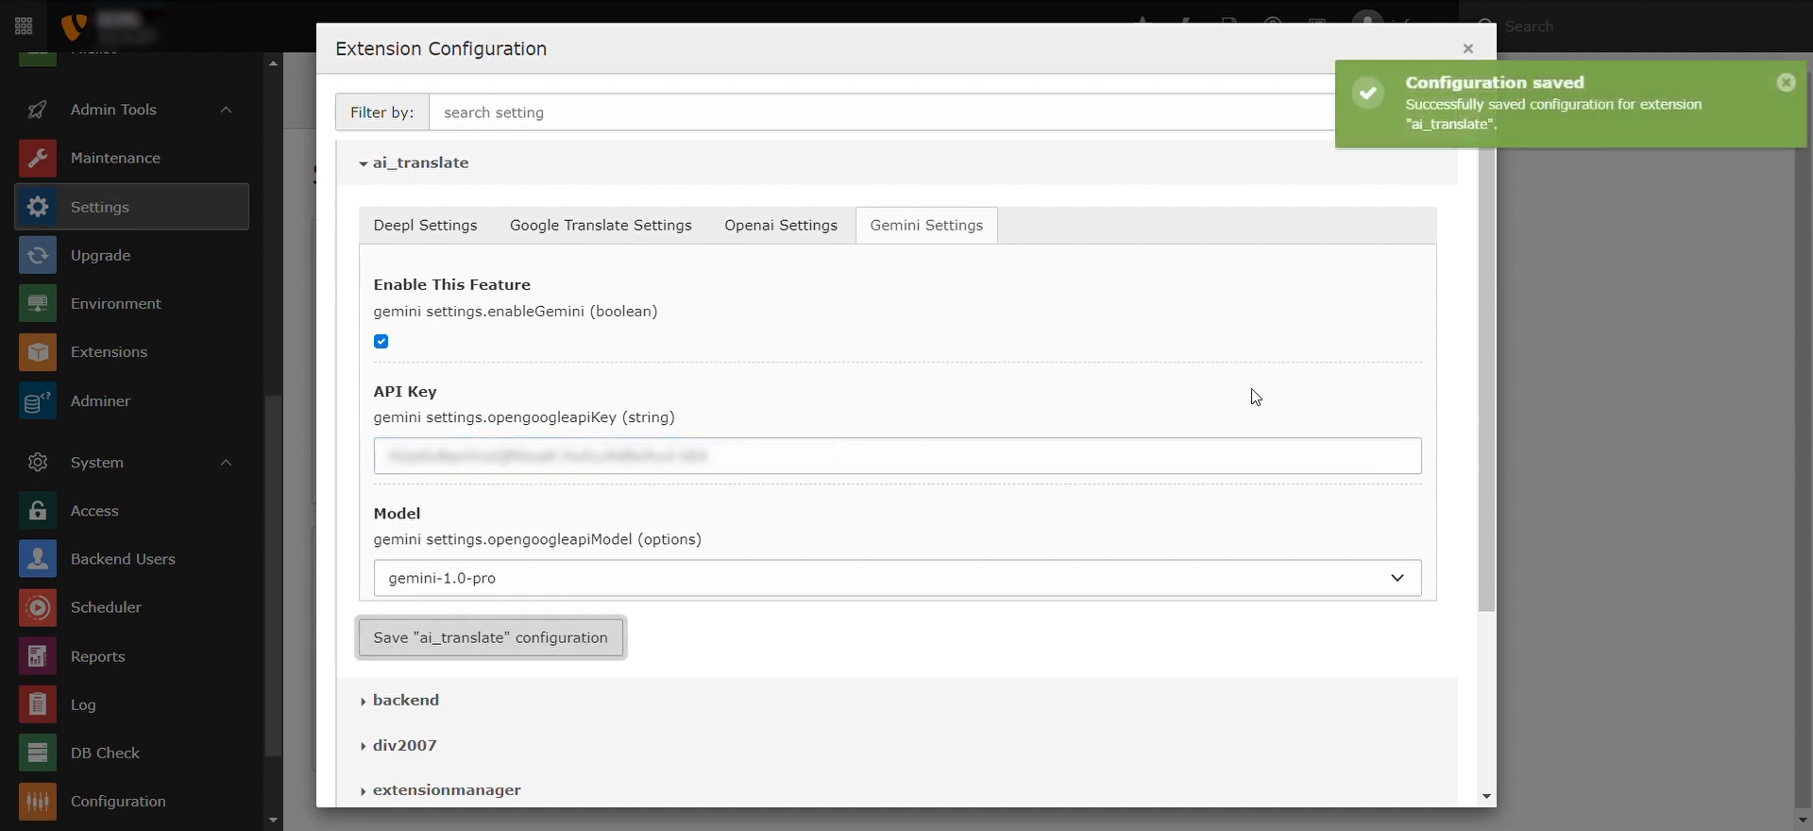
{"action": "mouse_move", "coordinate": [1468, 51]}
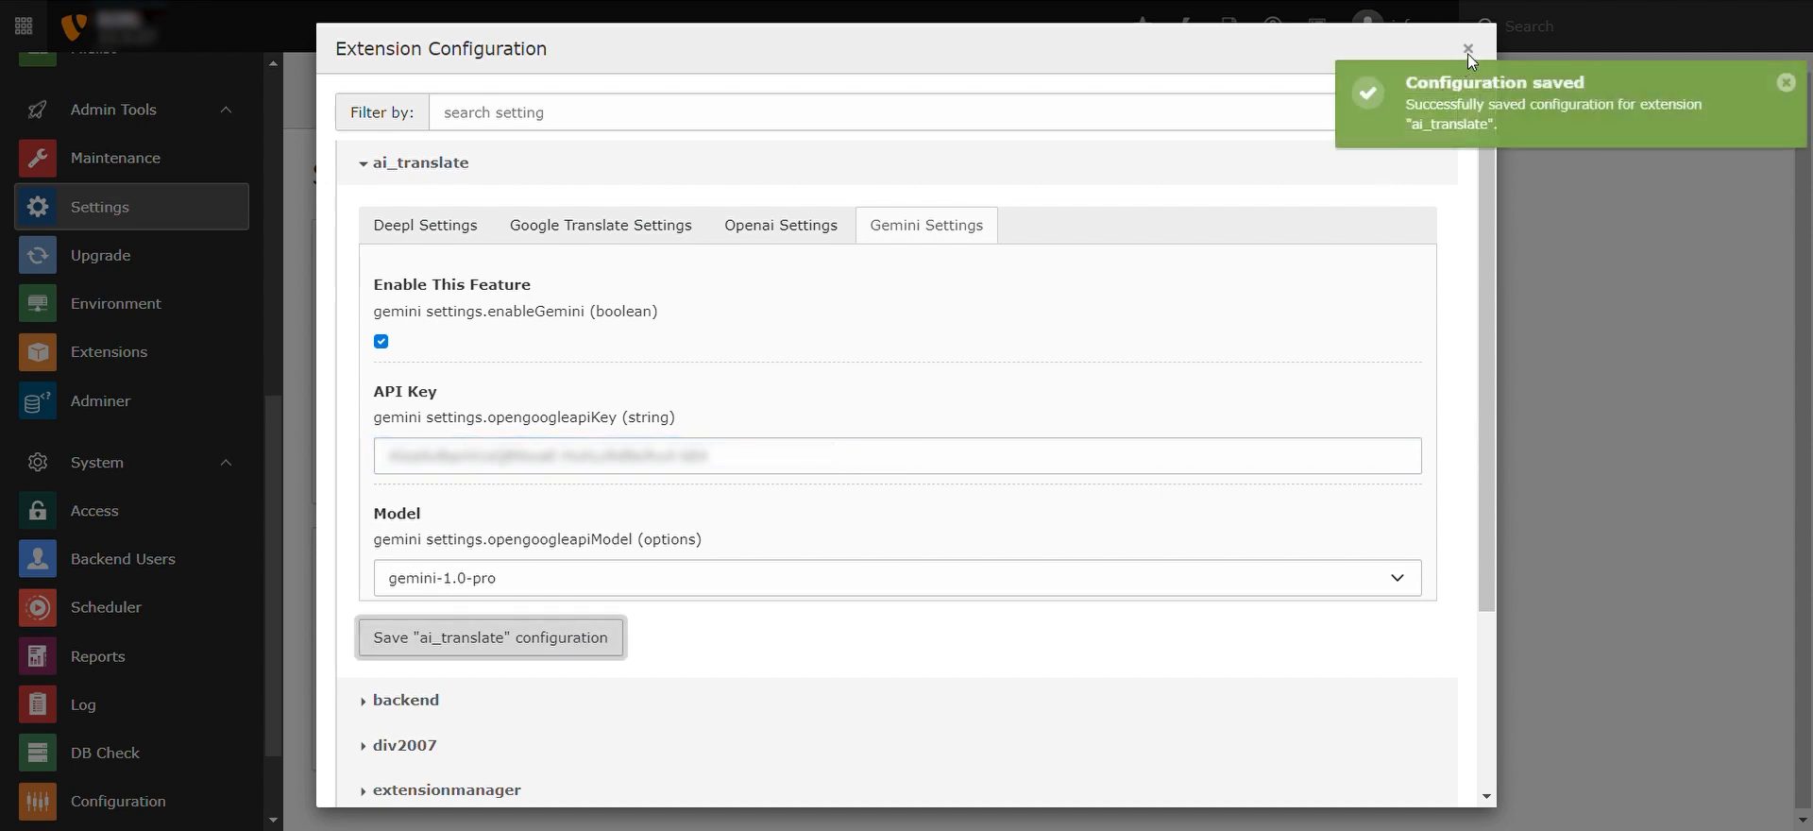
{"action": "left_click", "coordinate": [1468, 48]}
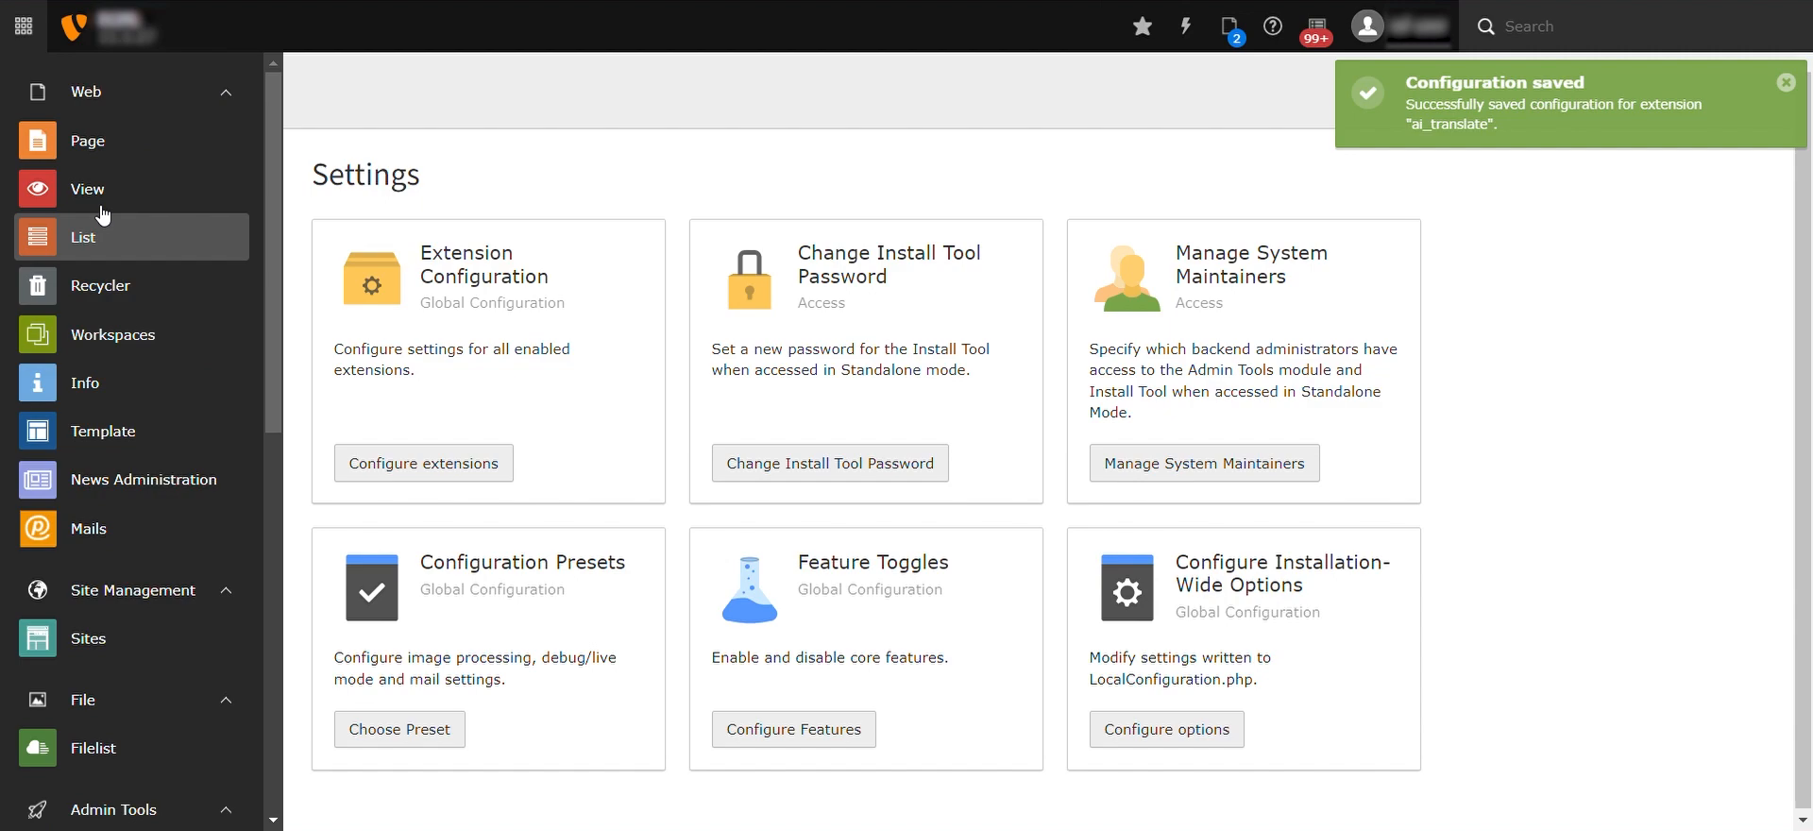
Add a Regular Text Element with a German AI-themed header and bodytext to Home.
{"action": "left_click", "coordinate": [87, 140]}
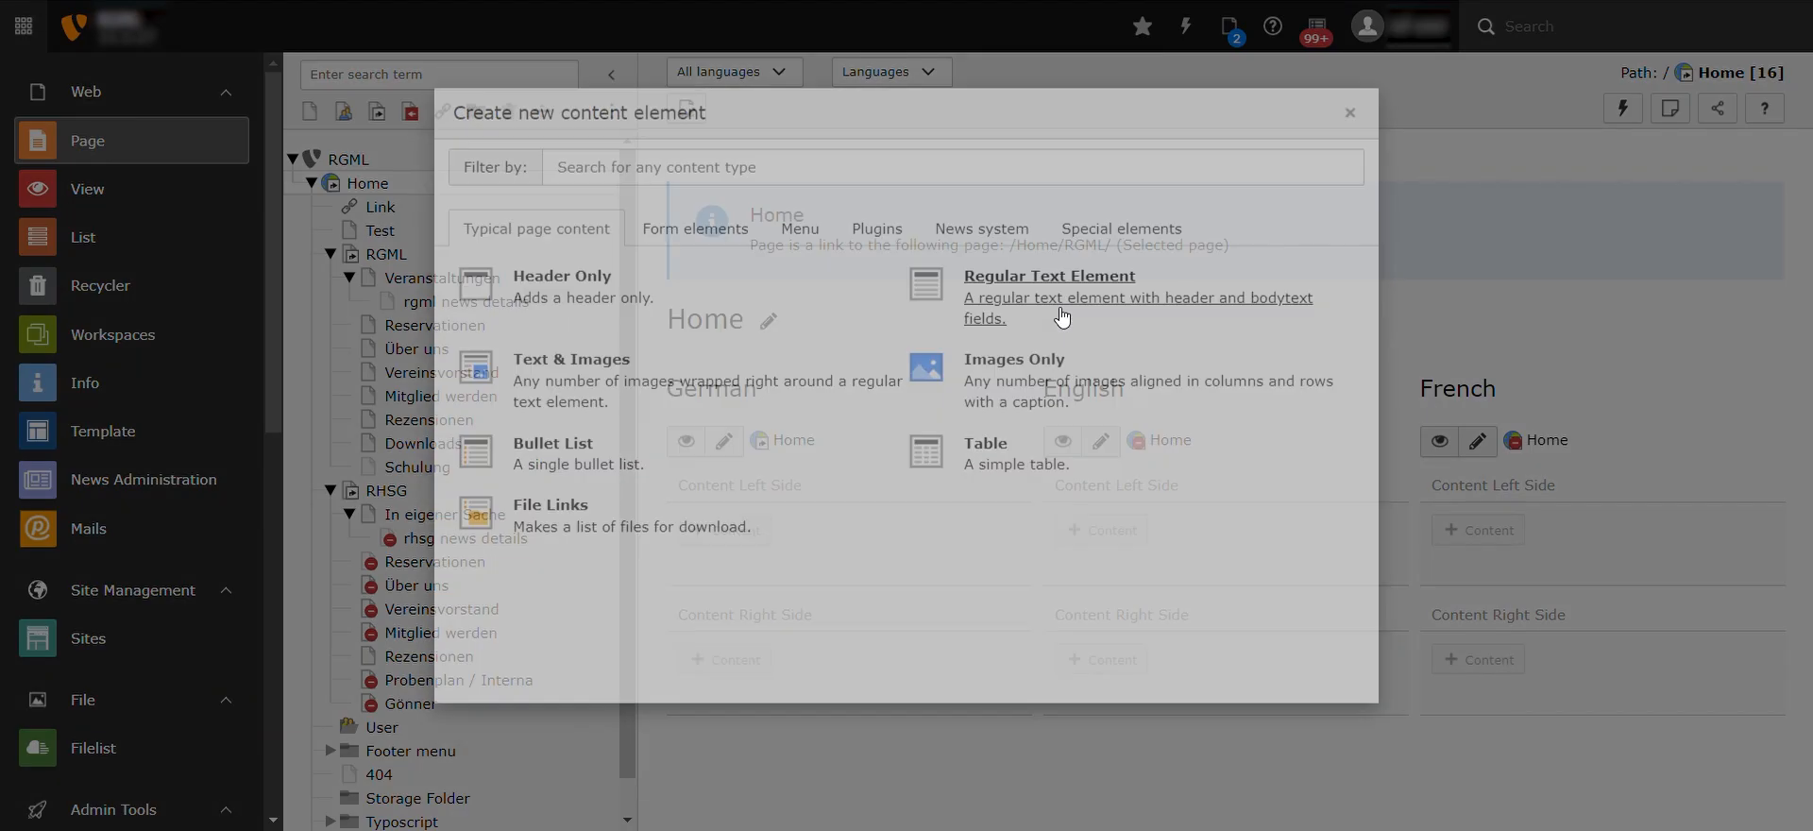
{"action": "left_click", "coordinate": [1047, 277]}
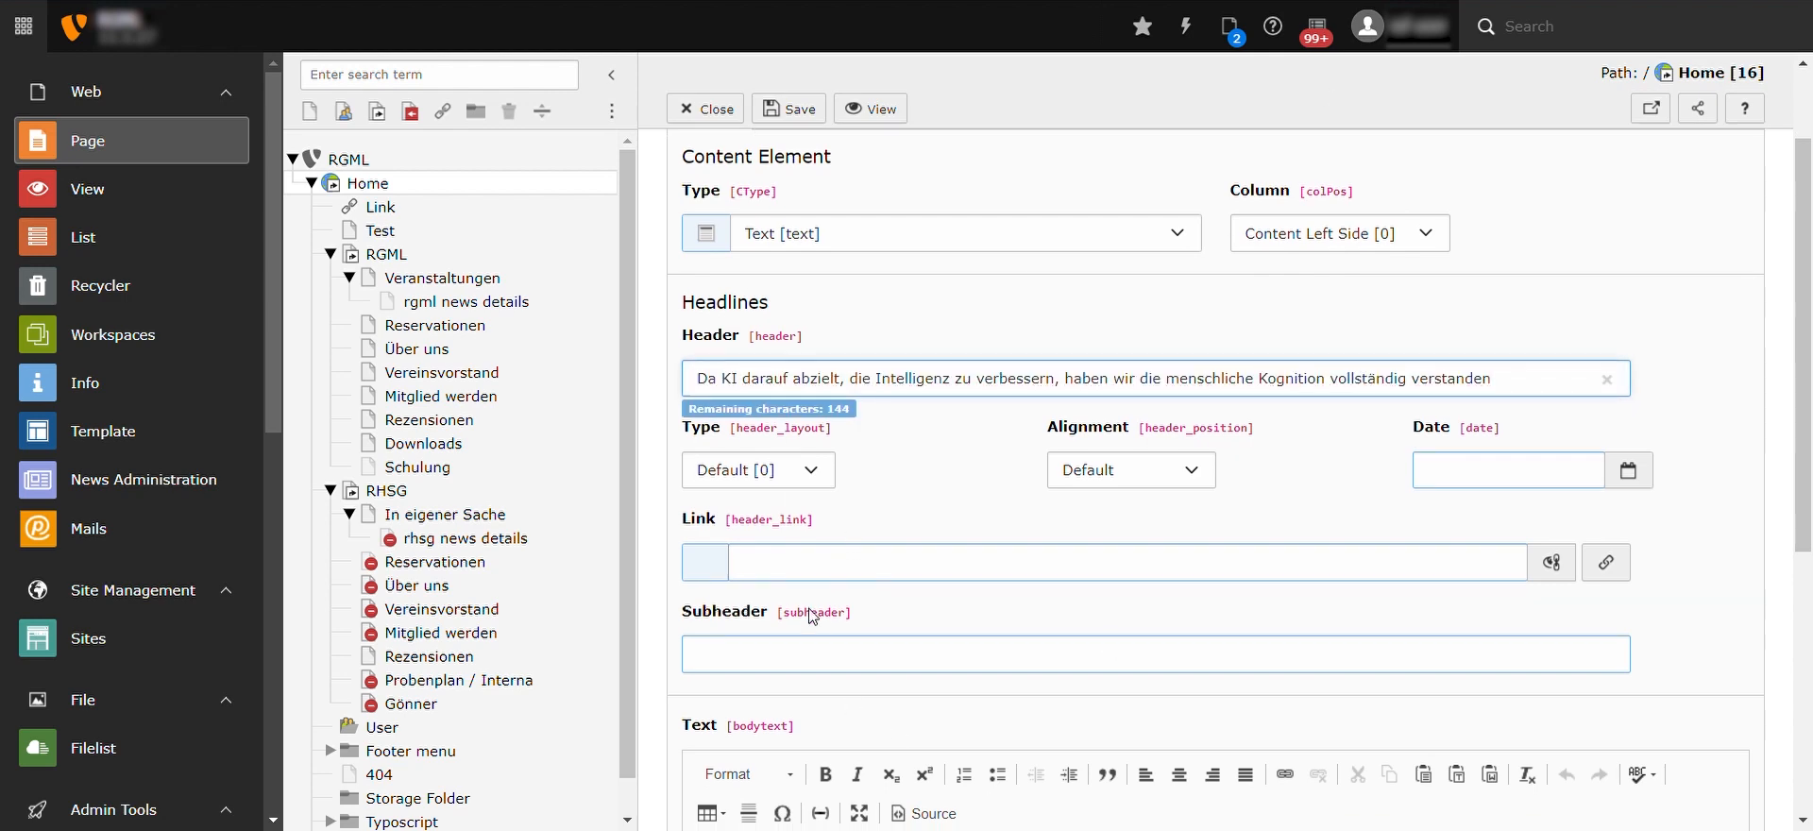
{"action": "left_click", "coordinate": [704, 108]}
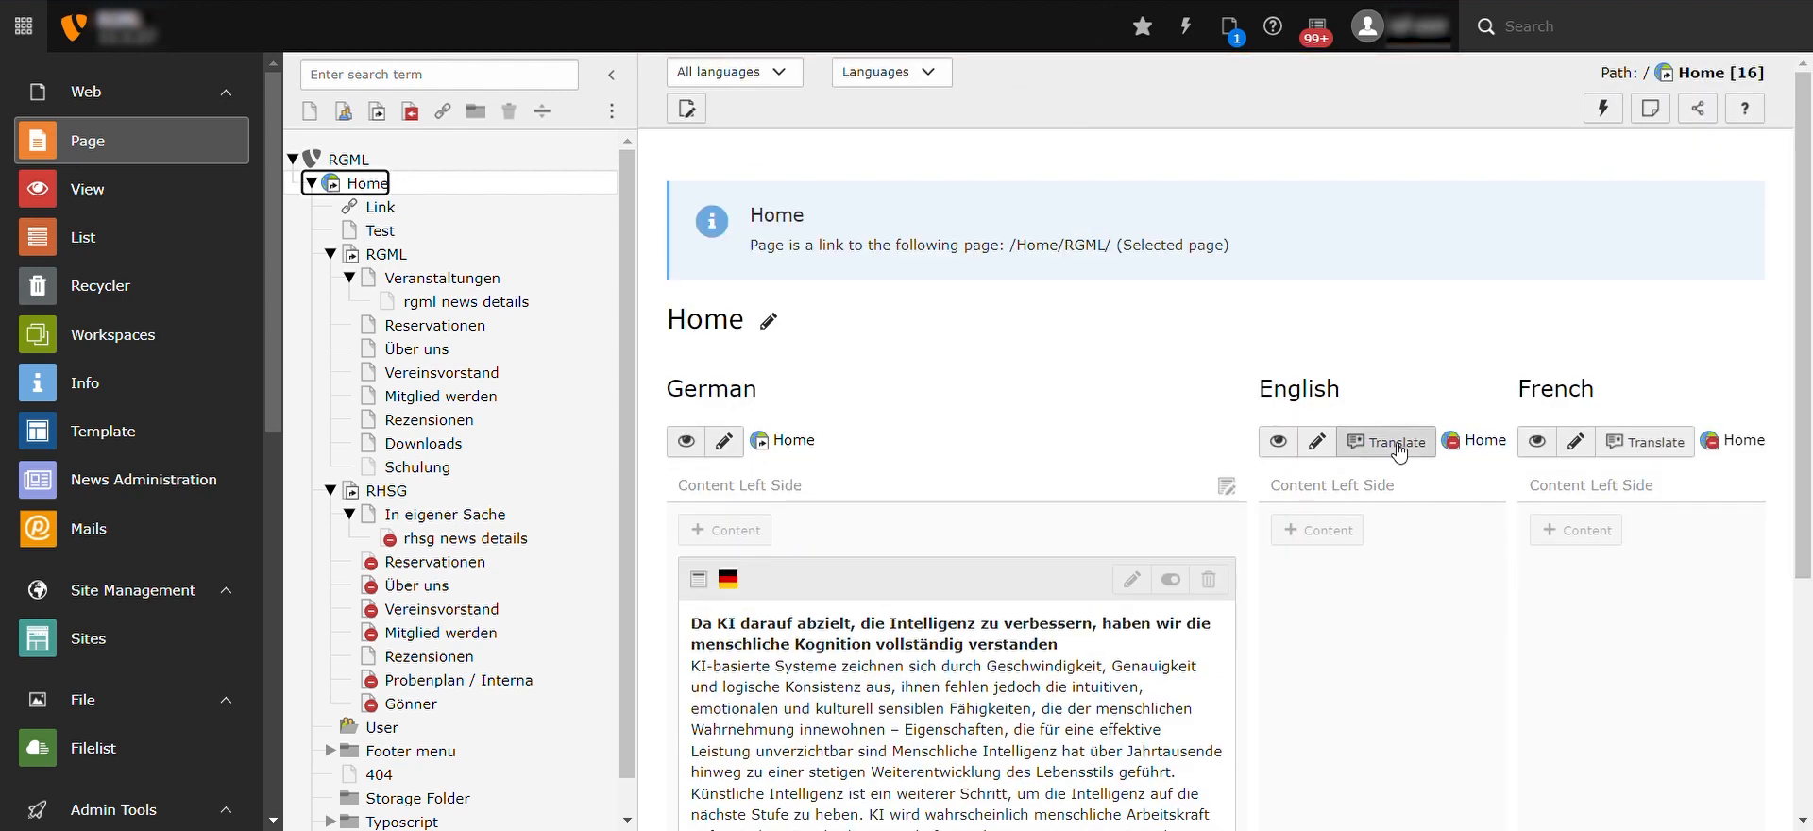
Translate the German text into English with DeepL (autodetect), then start the French localization.
{"action": "left_click", "coordinate": [1384, 442]}
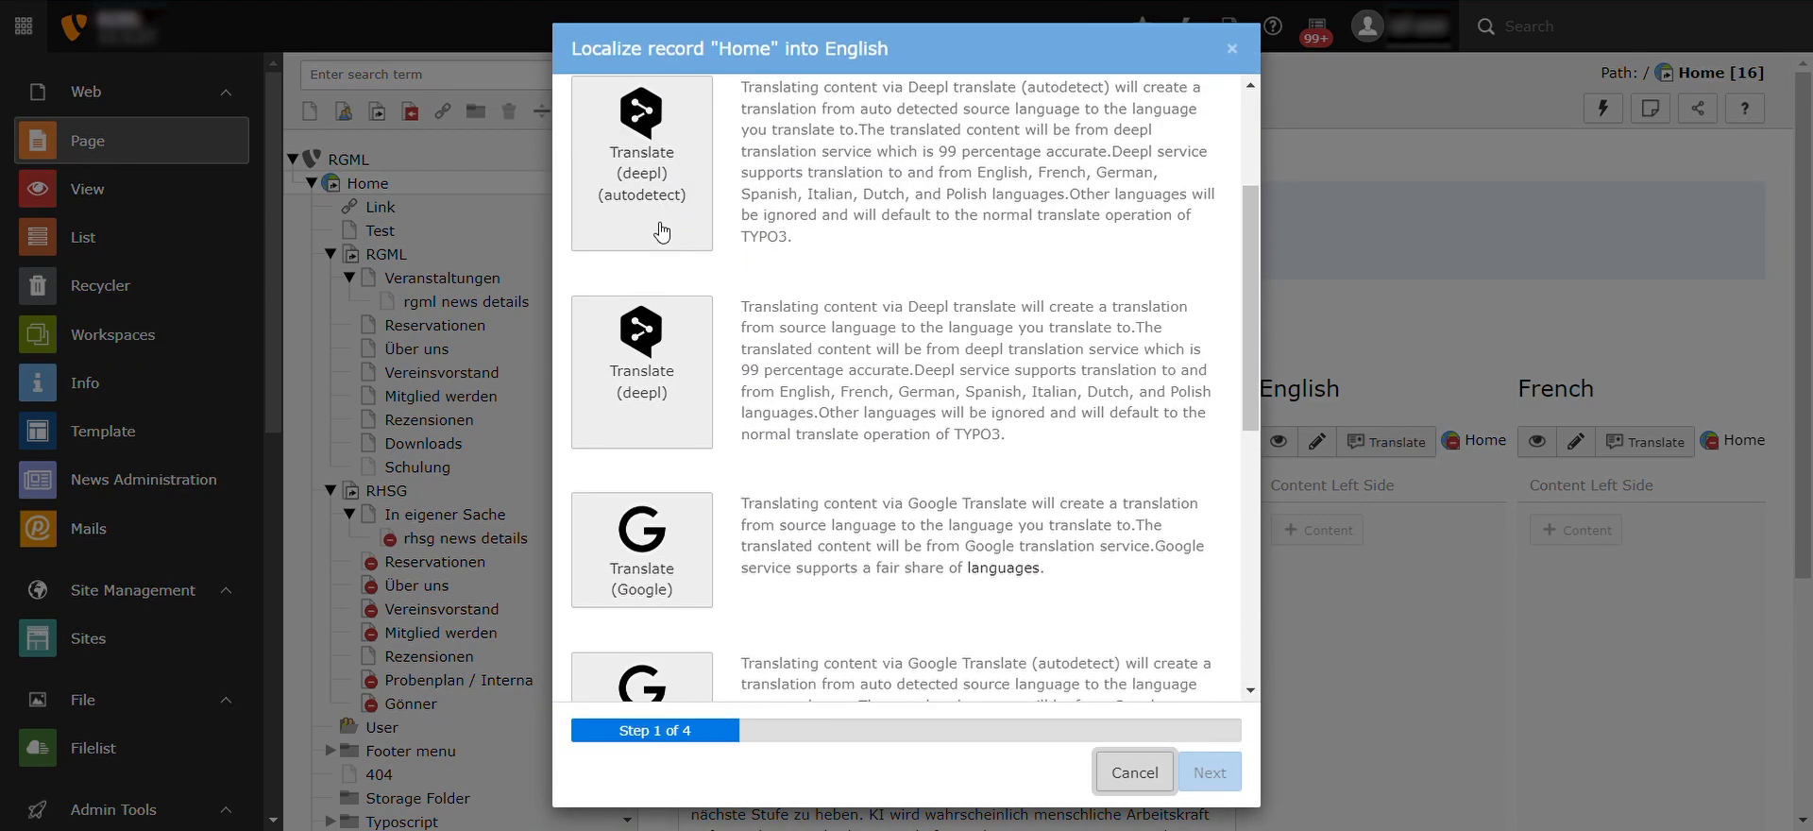
{"action": "left_click", "coordinate": [1206, 771]}
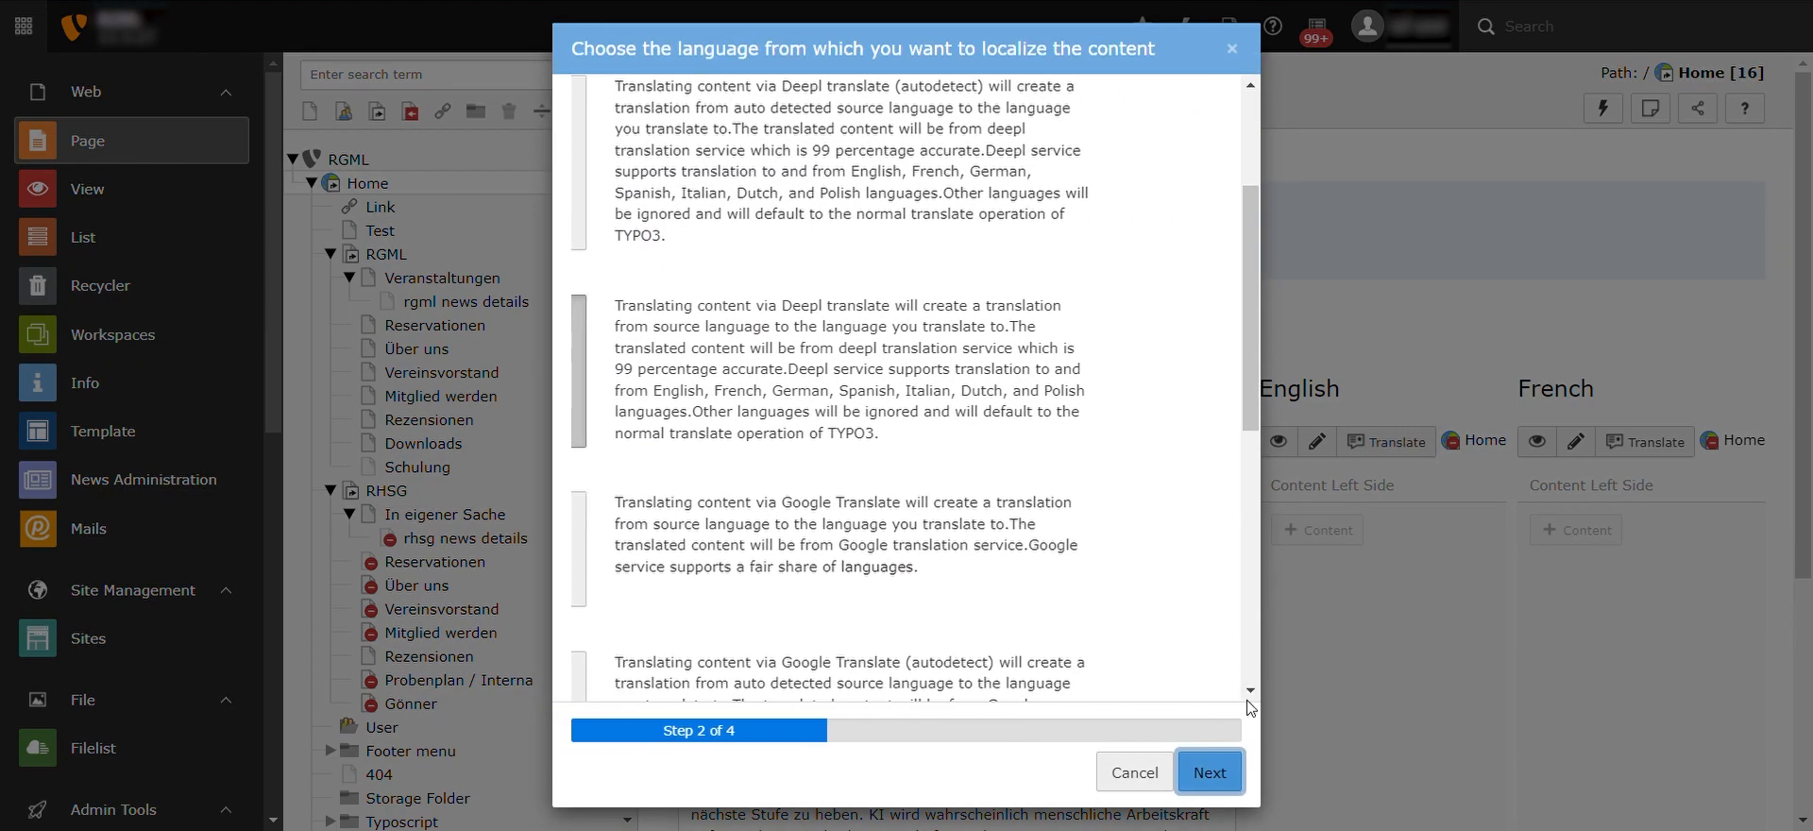
{"action": "left_click", "coordinate": [1209, 771]}
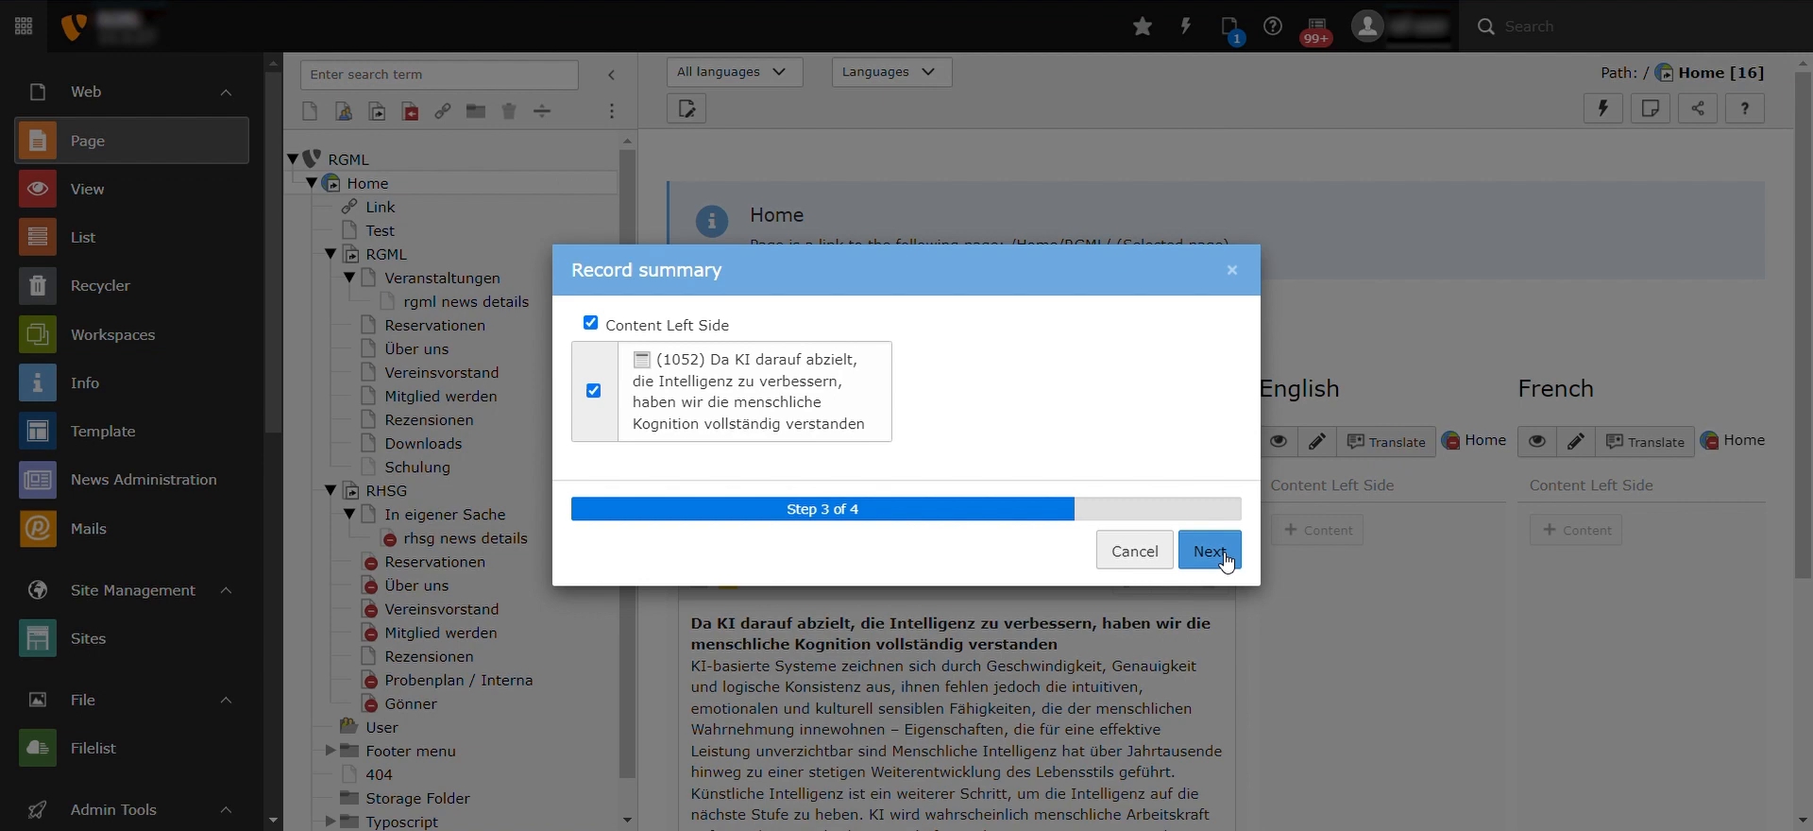
{"action": "left_click", "coordinate": [1210, 551]}
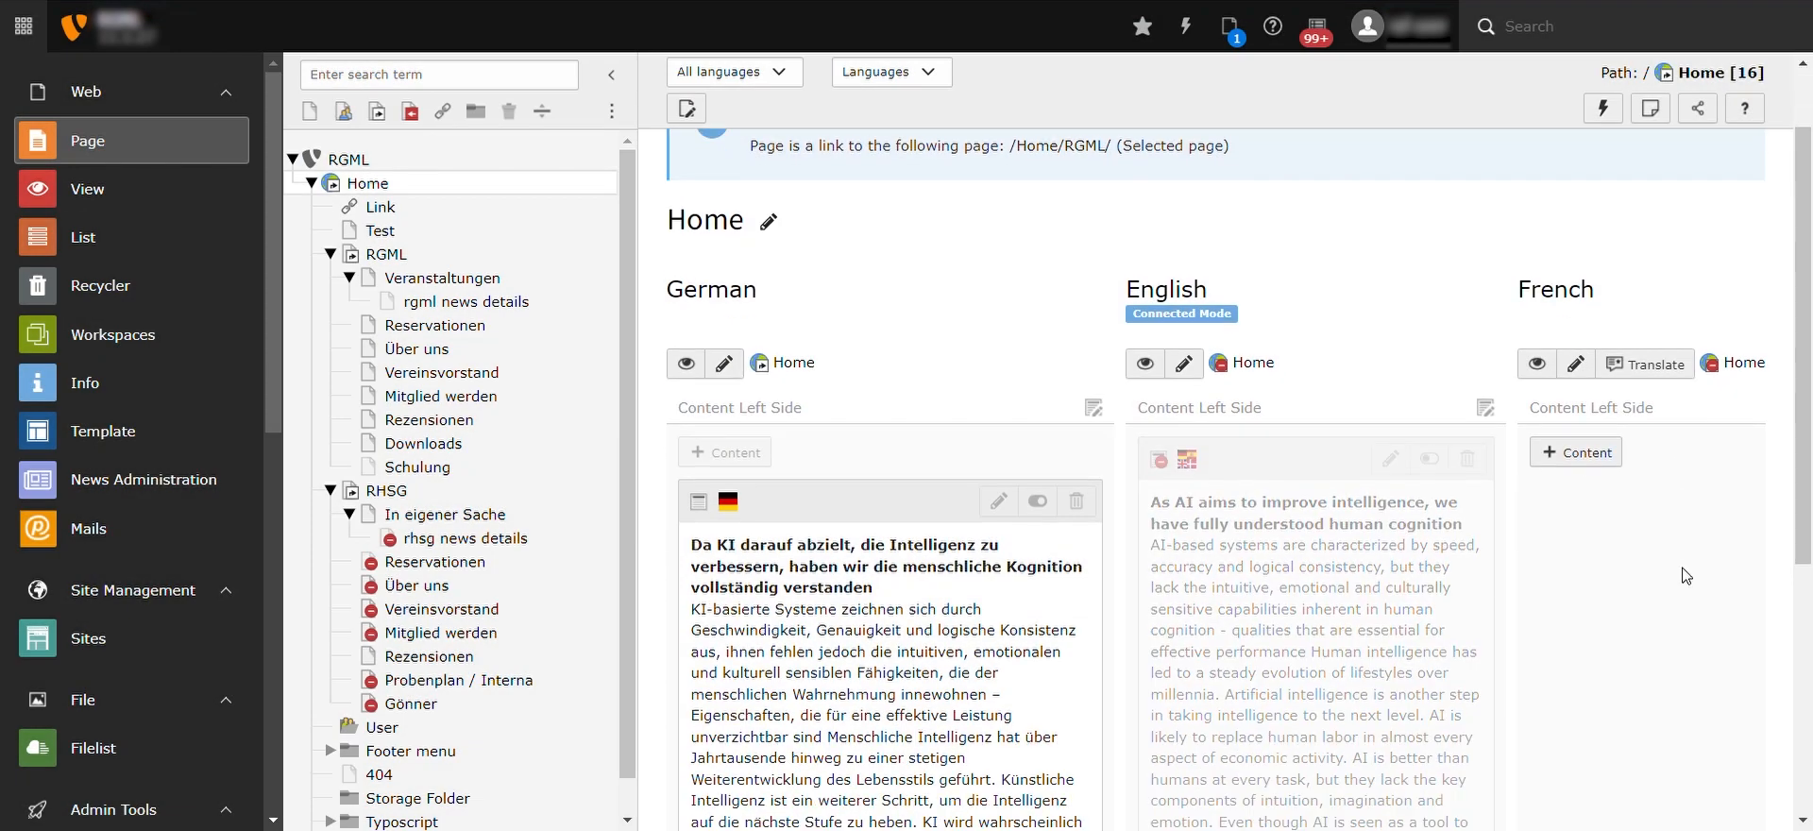
{"action": "left_click", "coordinate": [1645, 365]}
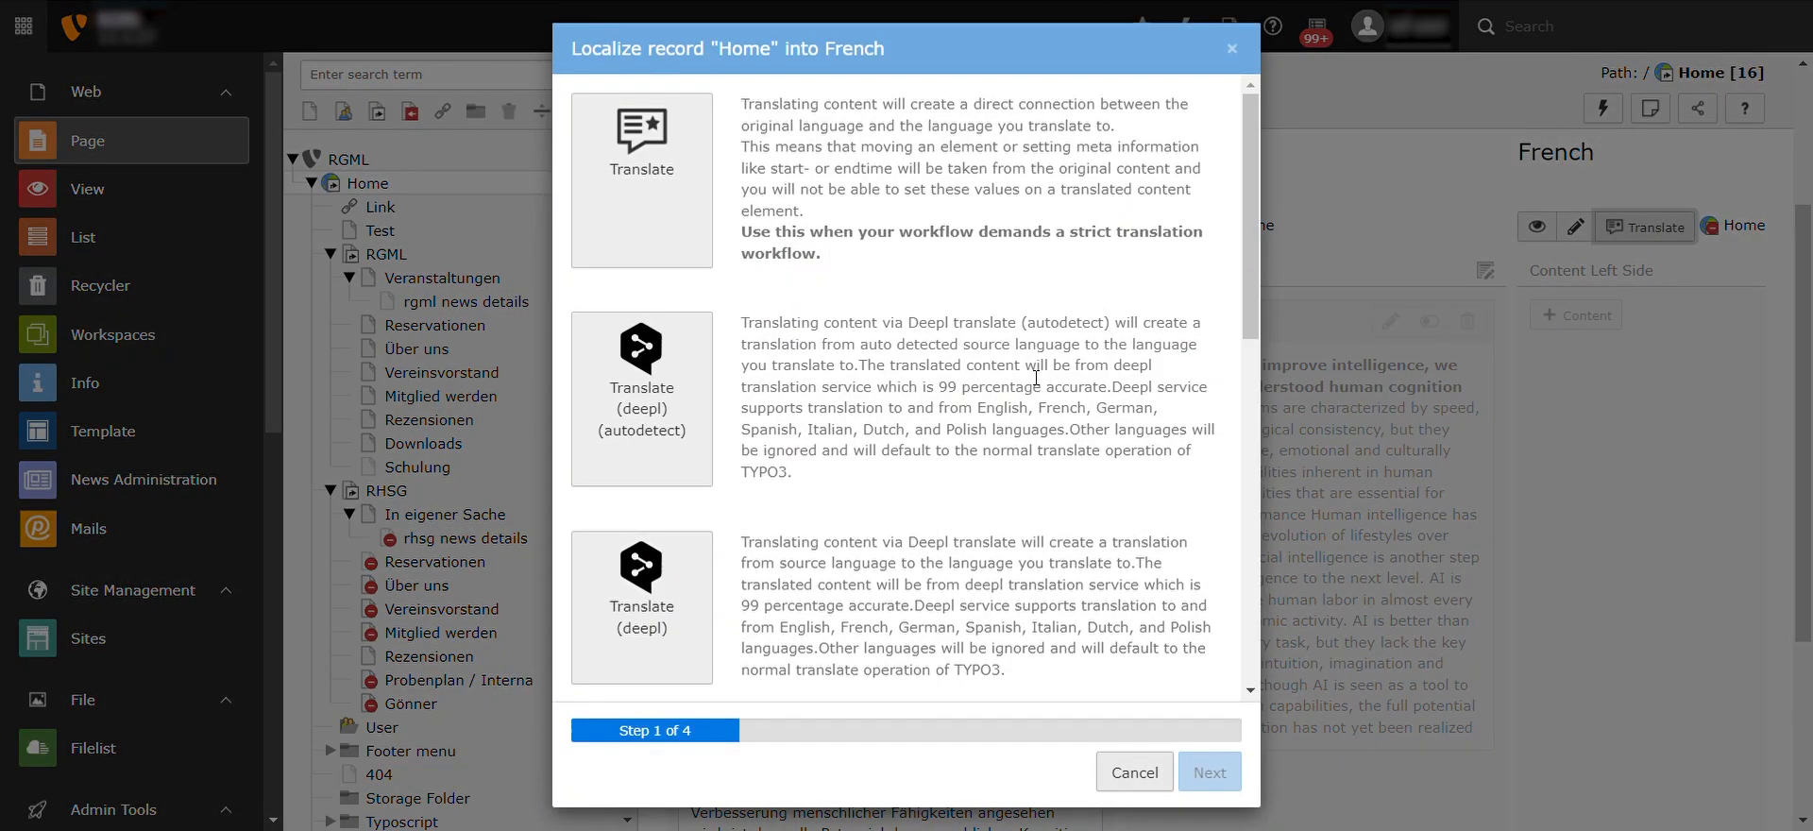
Translate the Home content into French with Google Translate through the Localize wizard.
{"action": "scroll", "scroll_direction": "down", "scroll_amount": 3}
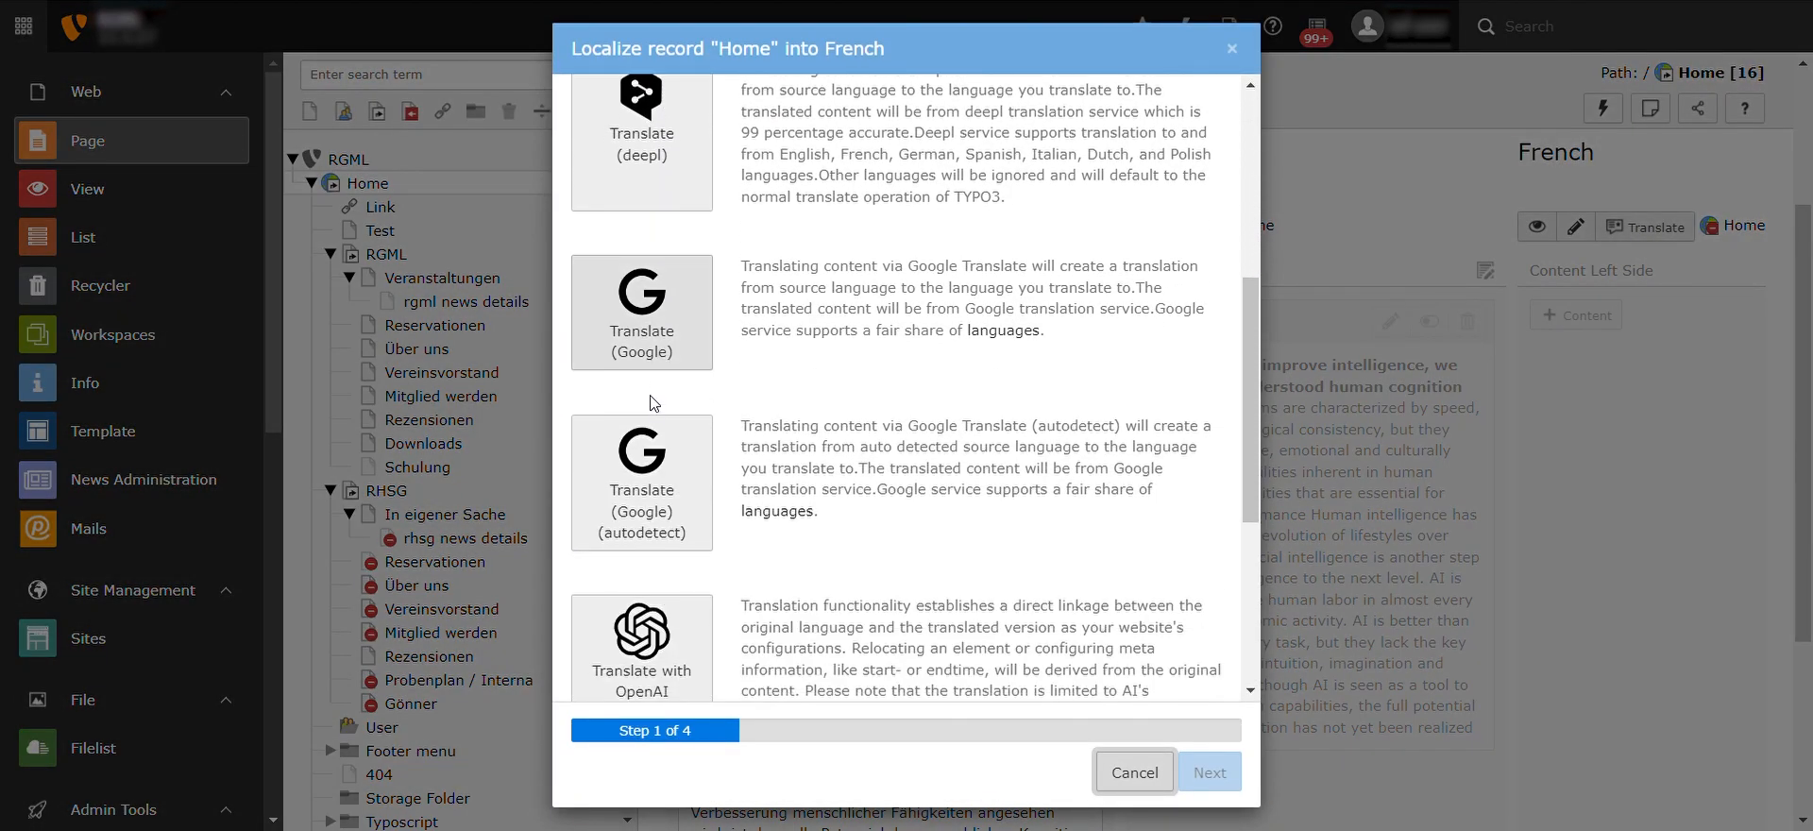
{"action": "left_click", "coordinate": [1209, 771]}
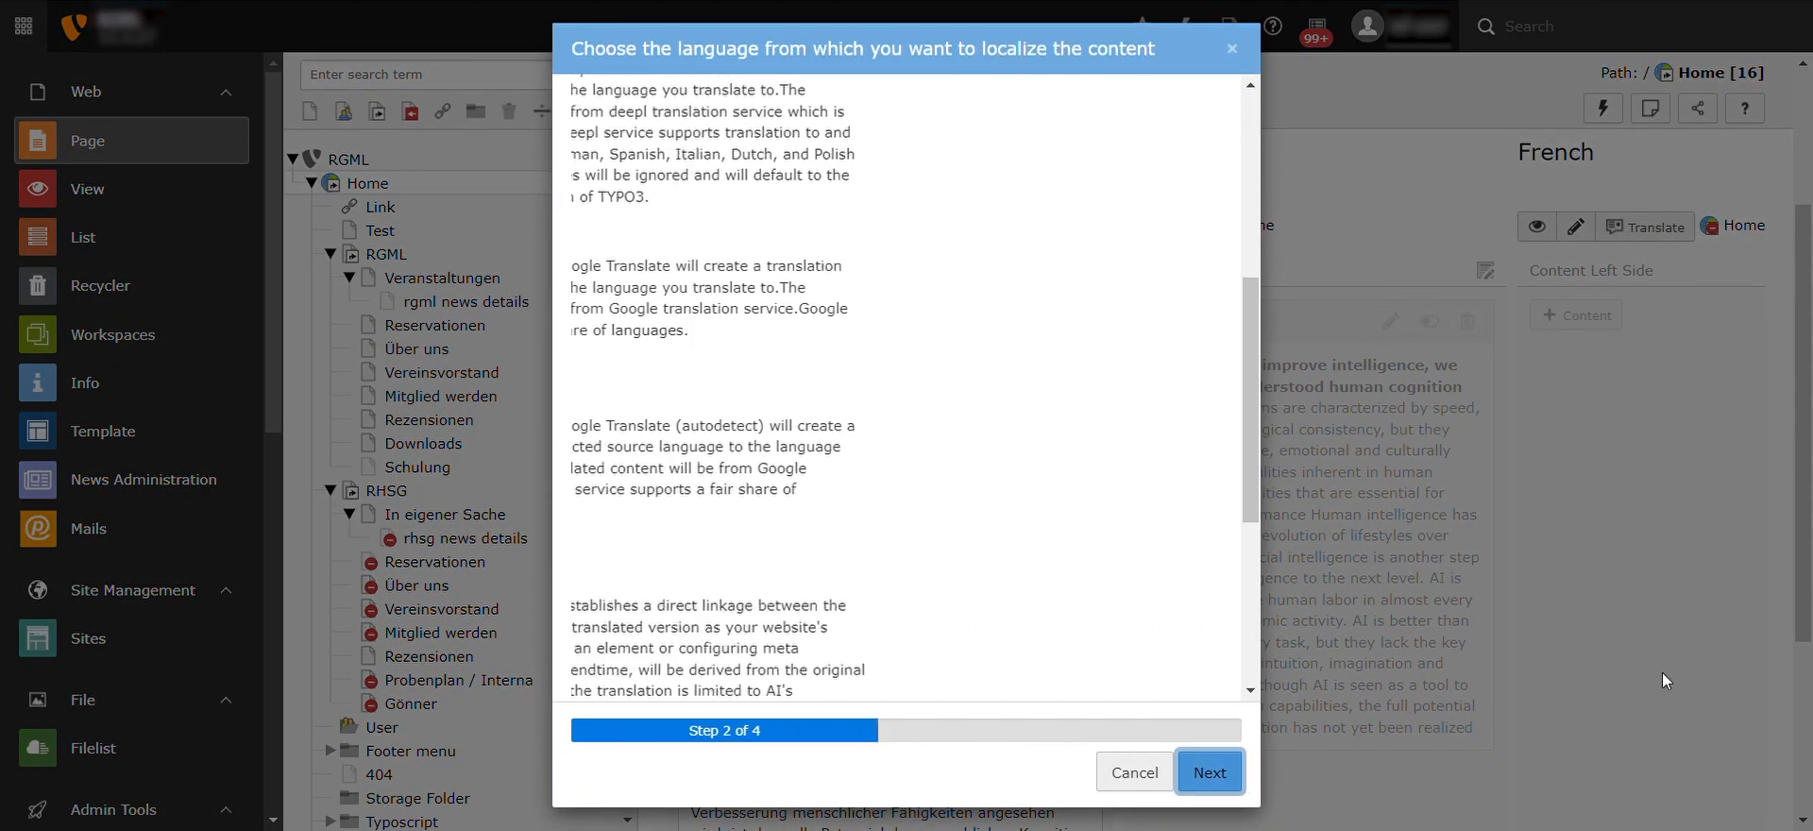
{"action": "left_click", "coordinate": [1209, 771]}
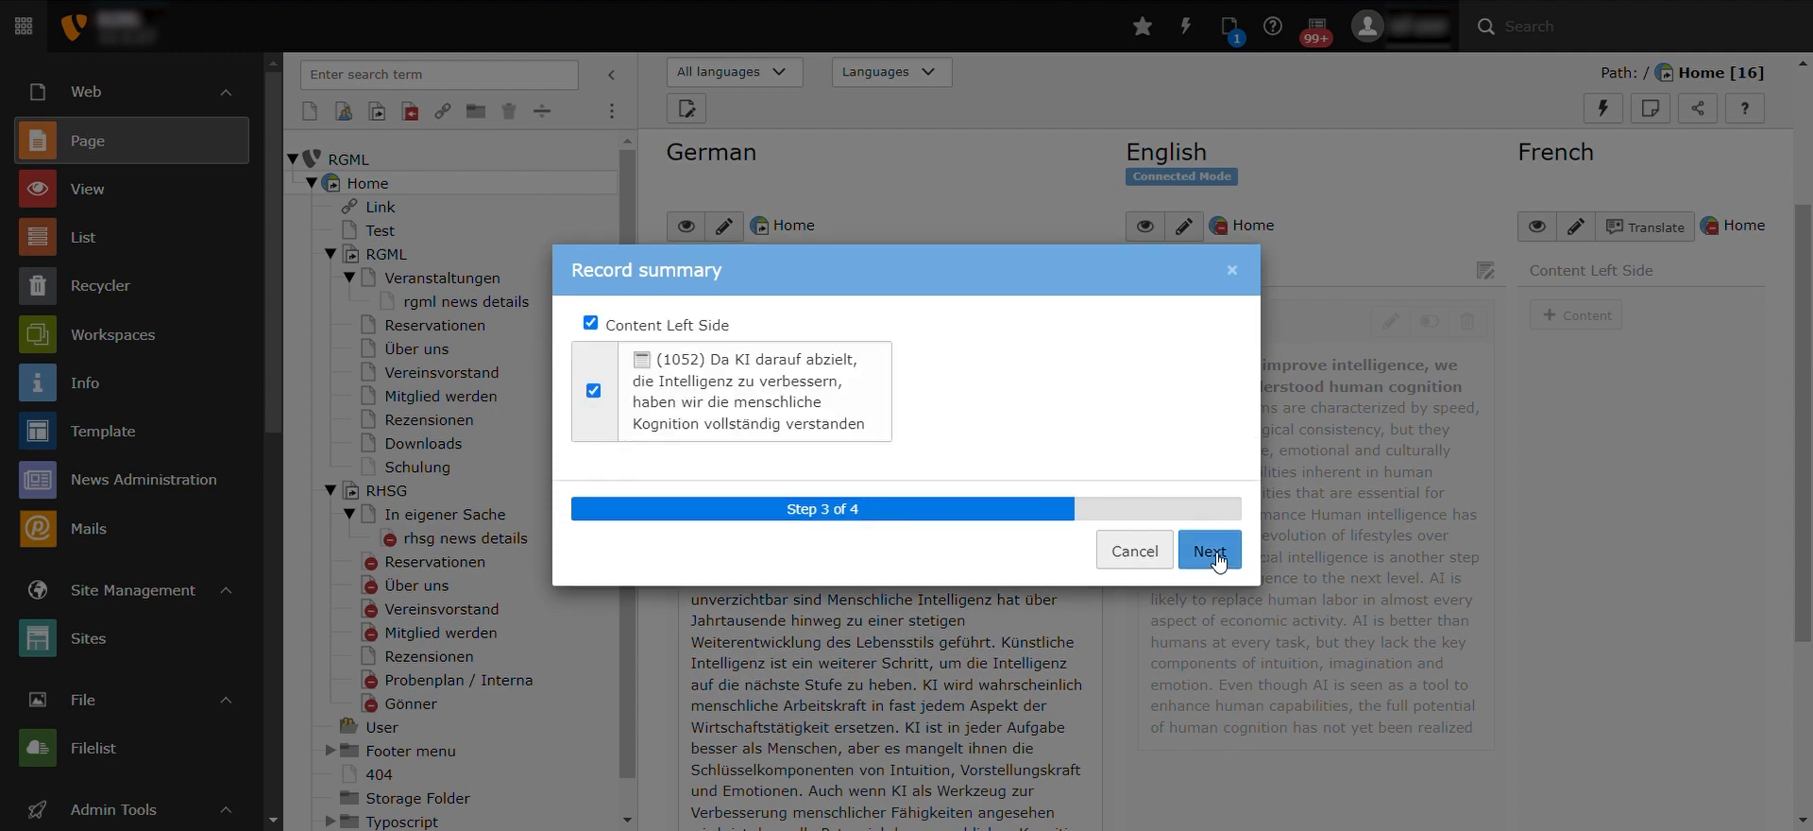
{"action": "left_click", "coordinate": [1210, 550]}
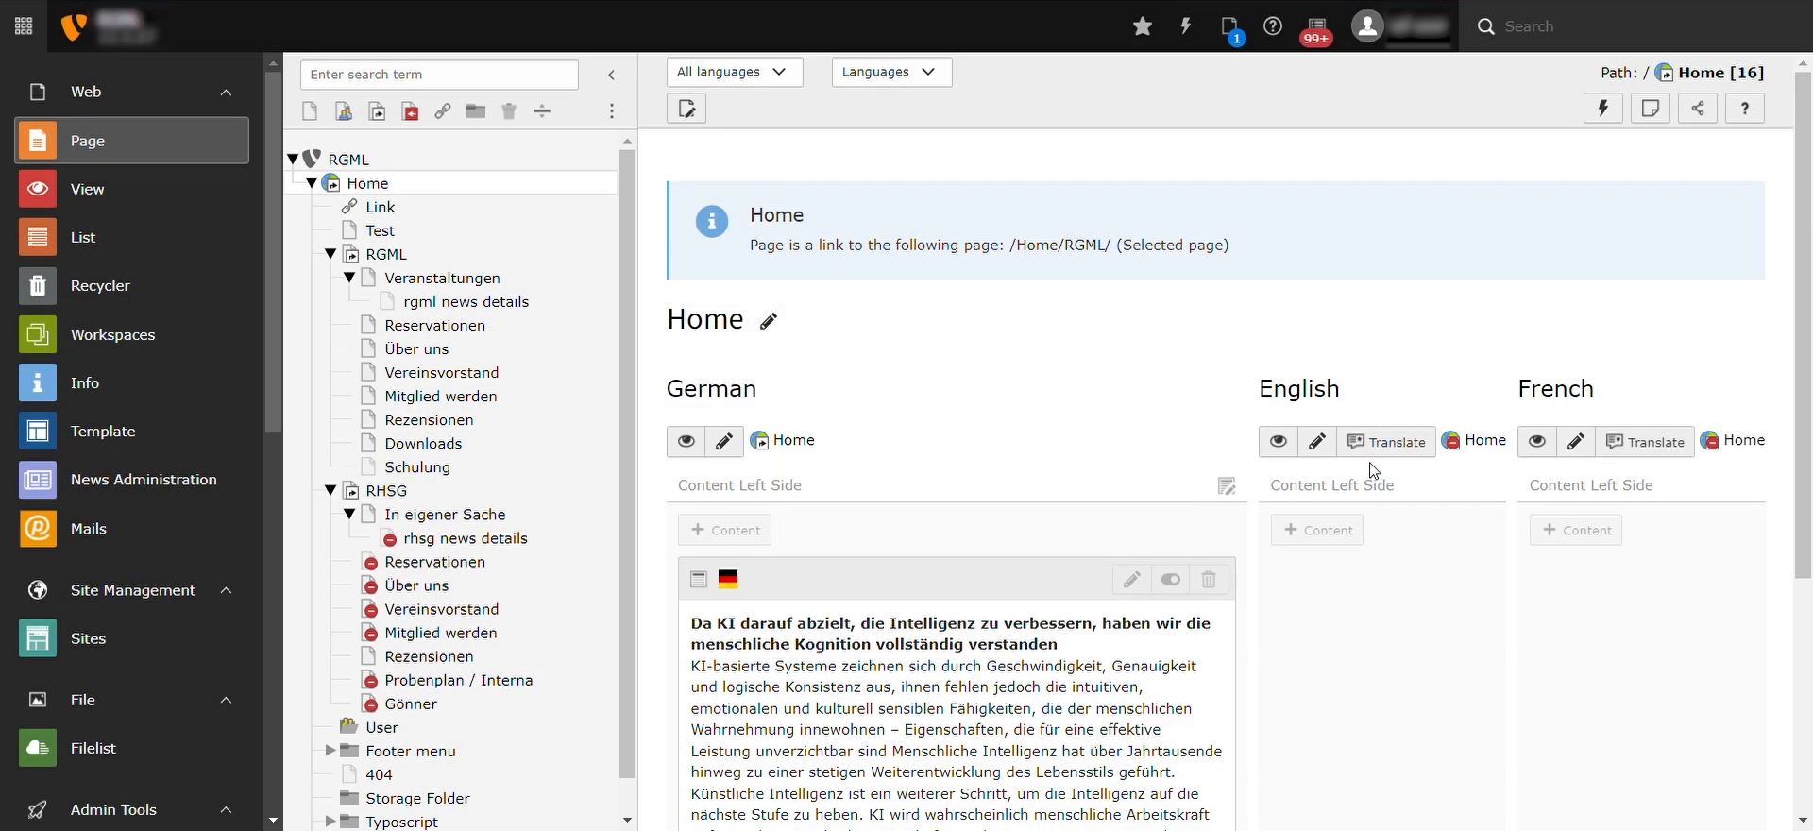
Localize the Home content into English by choosing Translate with OpenAI in the wizard.
{"action": "left_click", "coordinate": [1386, 442]}
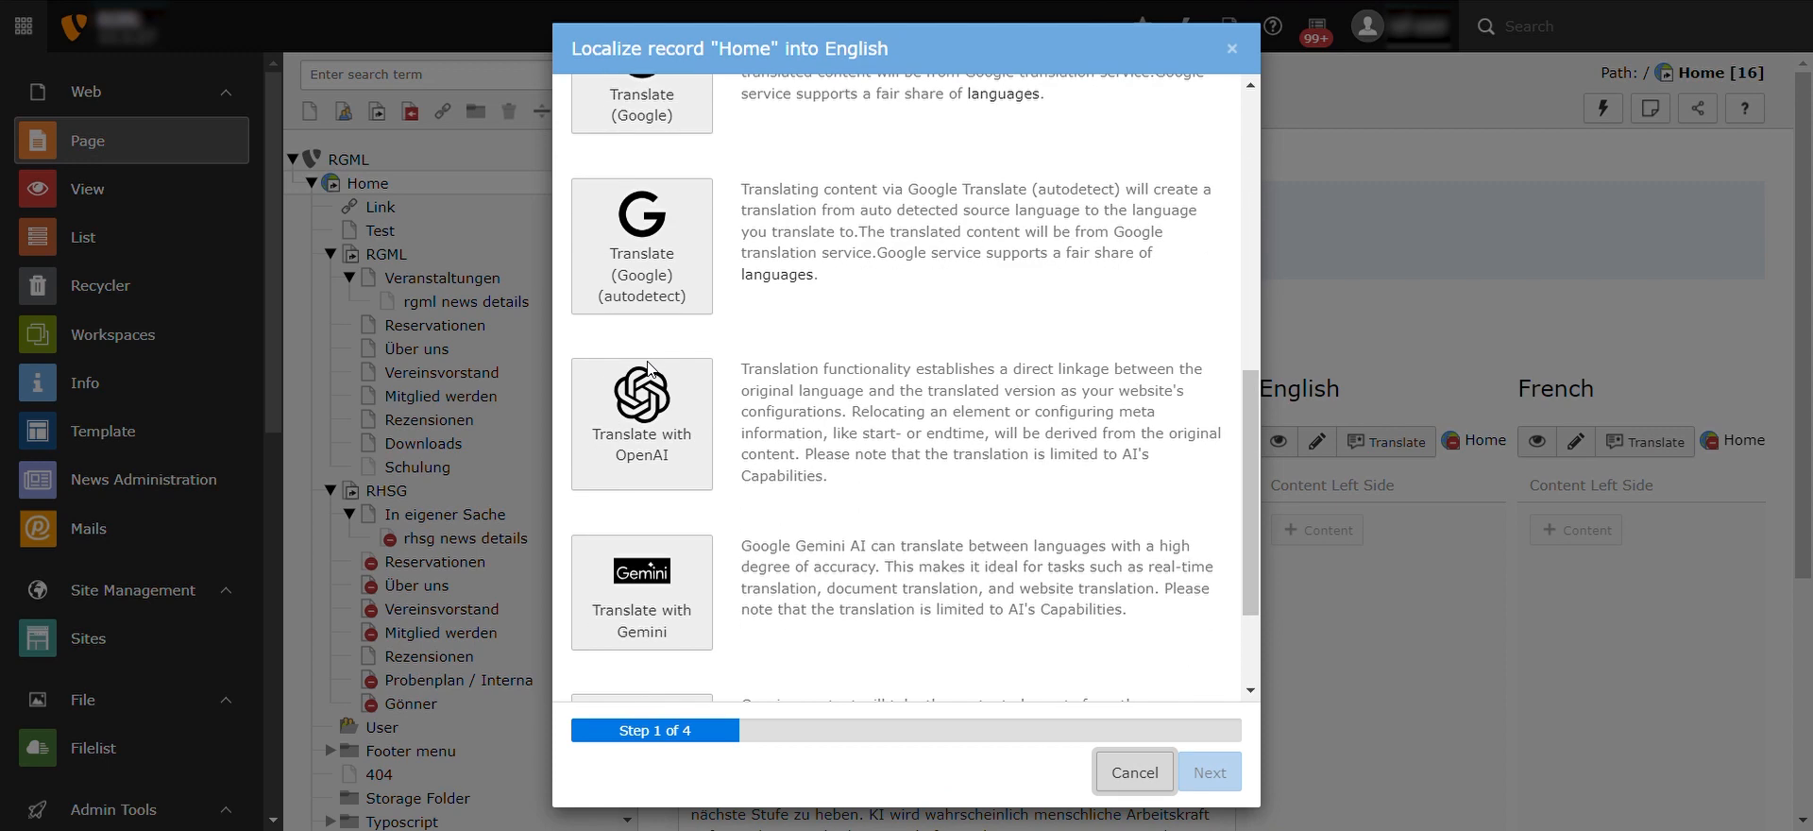
{"action": "left_click", "coordinate": [642, 422]}
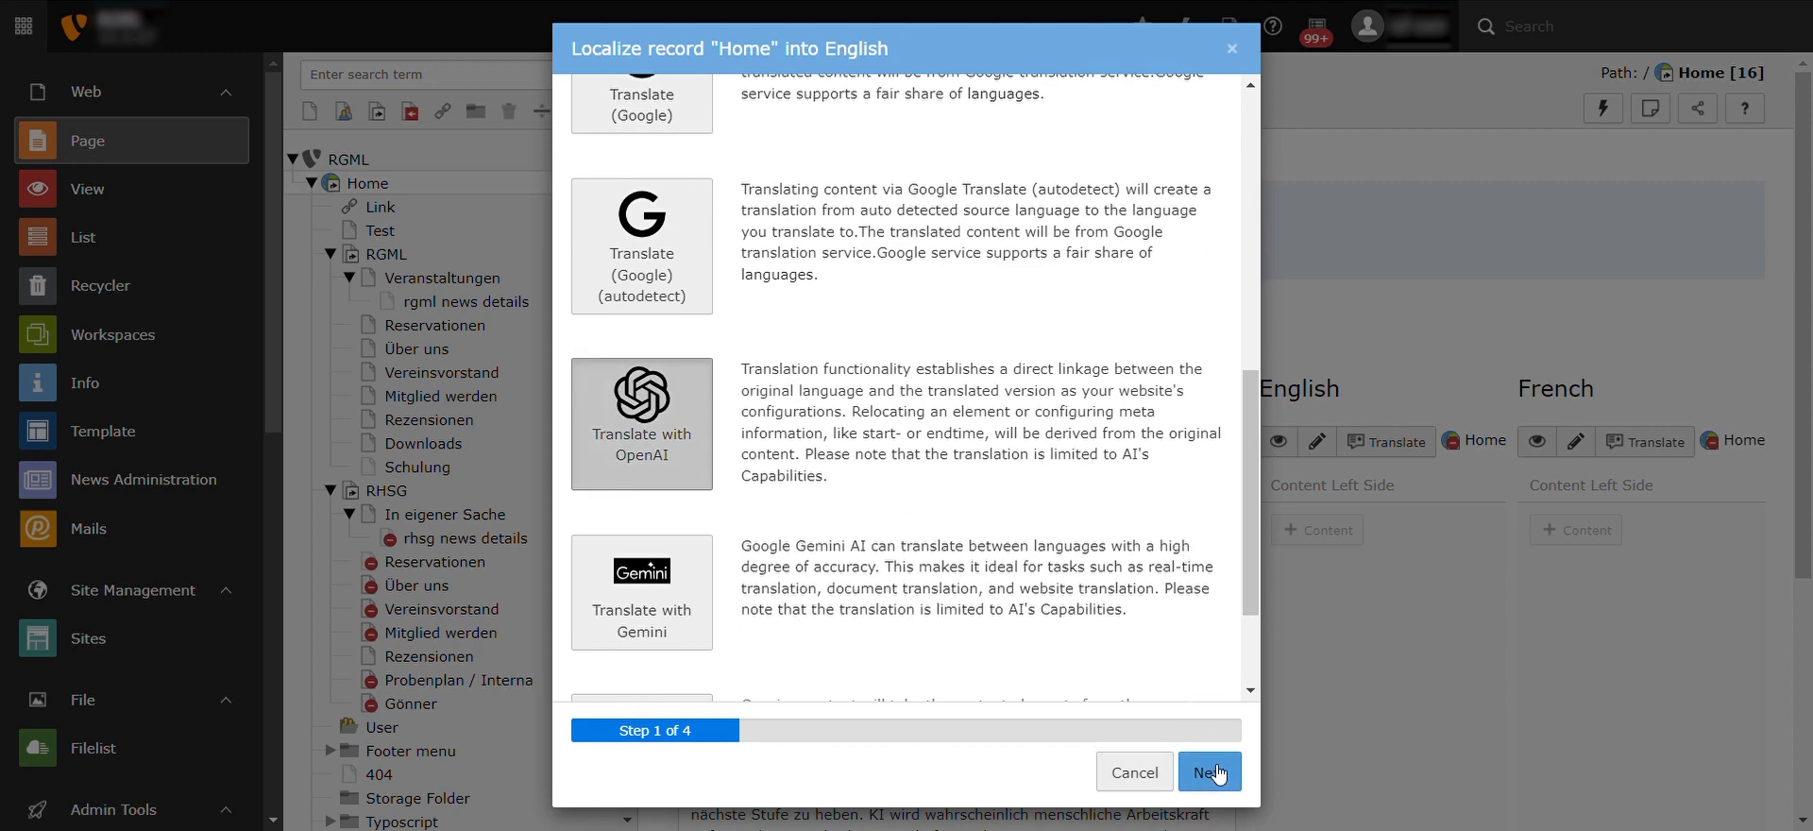
{"action": "left_click", "coordinate": [1209, 772]}
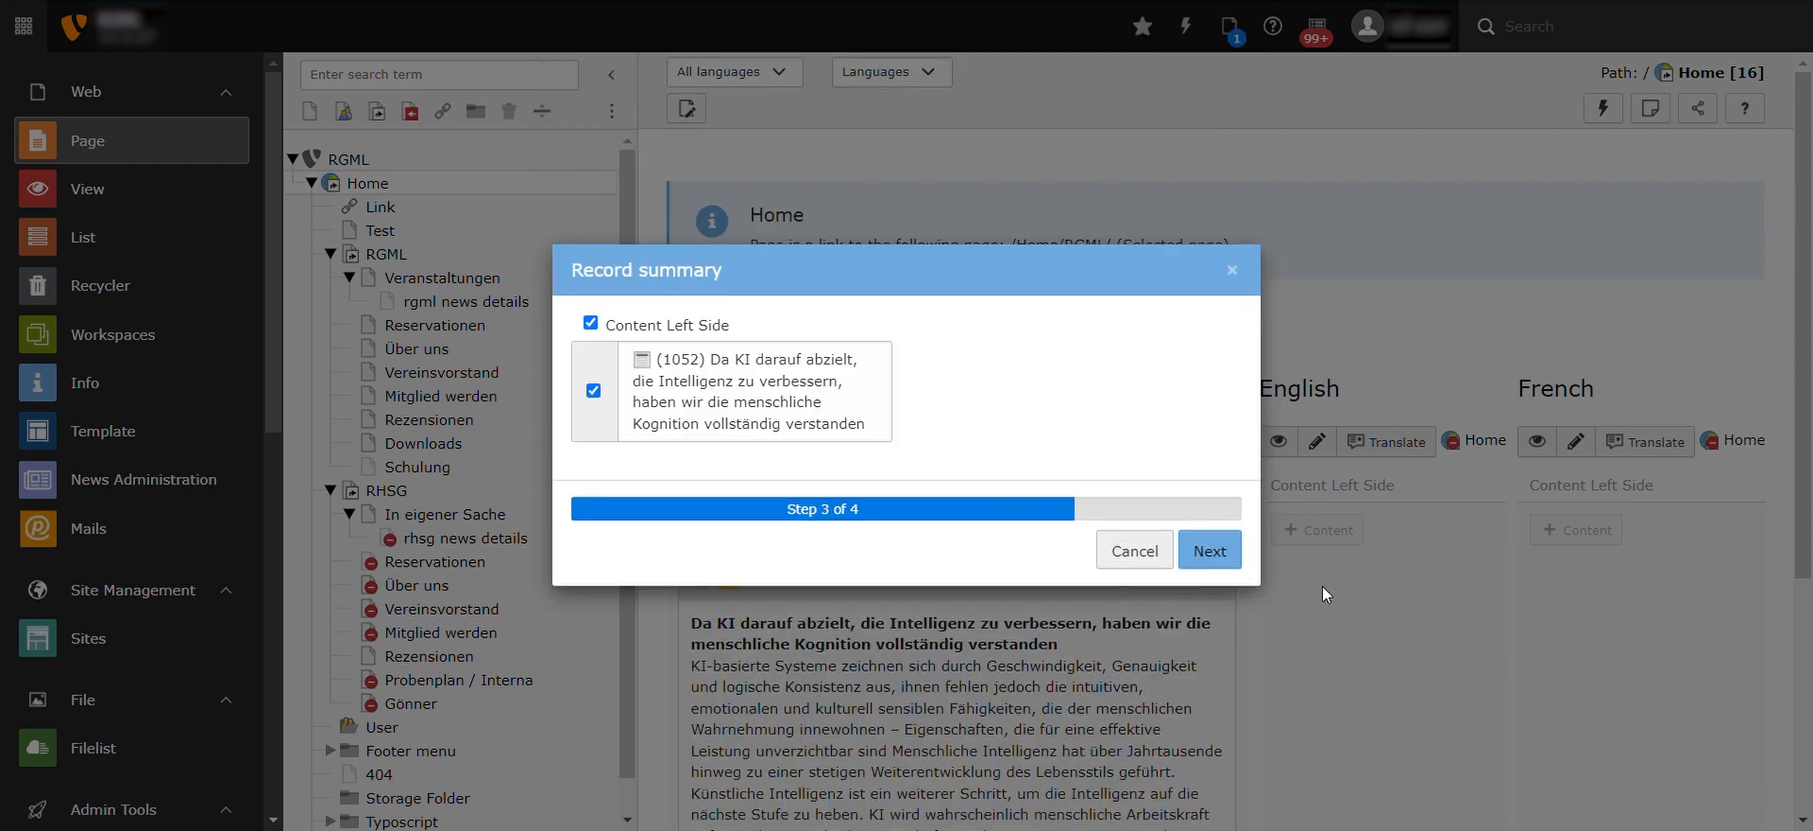
{"action": "left_click", "coordinate": [1209, 549]}
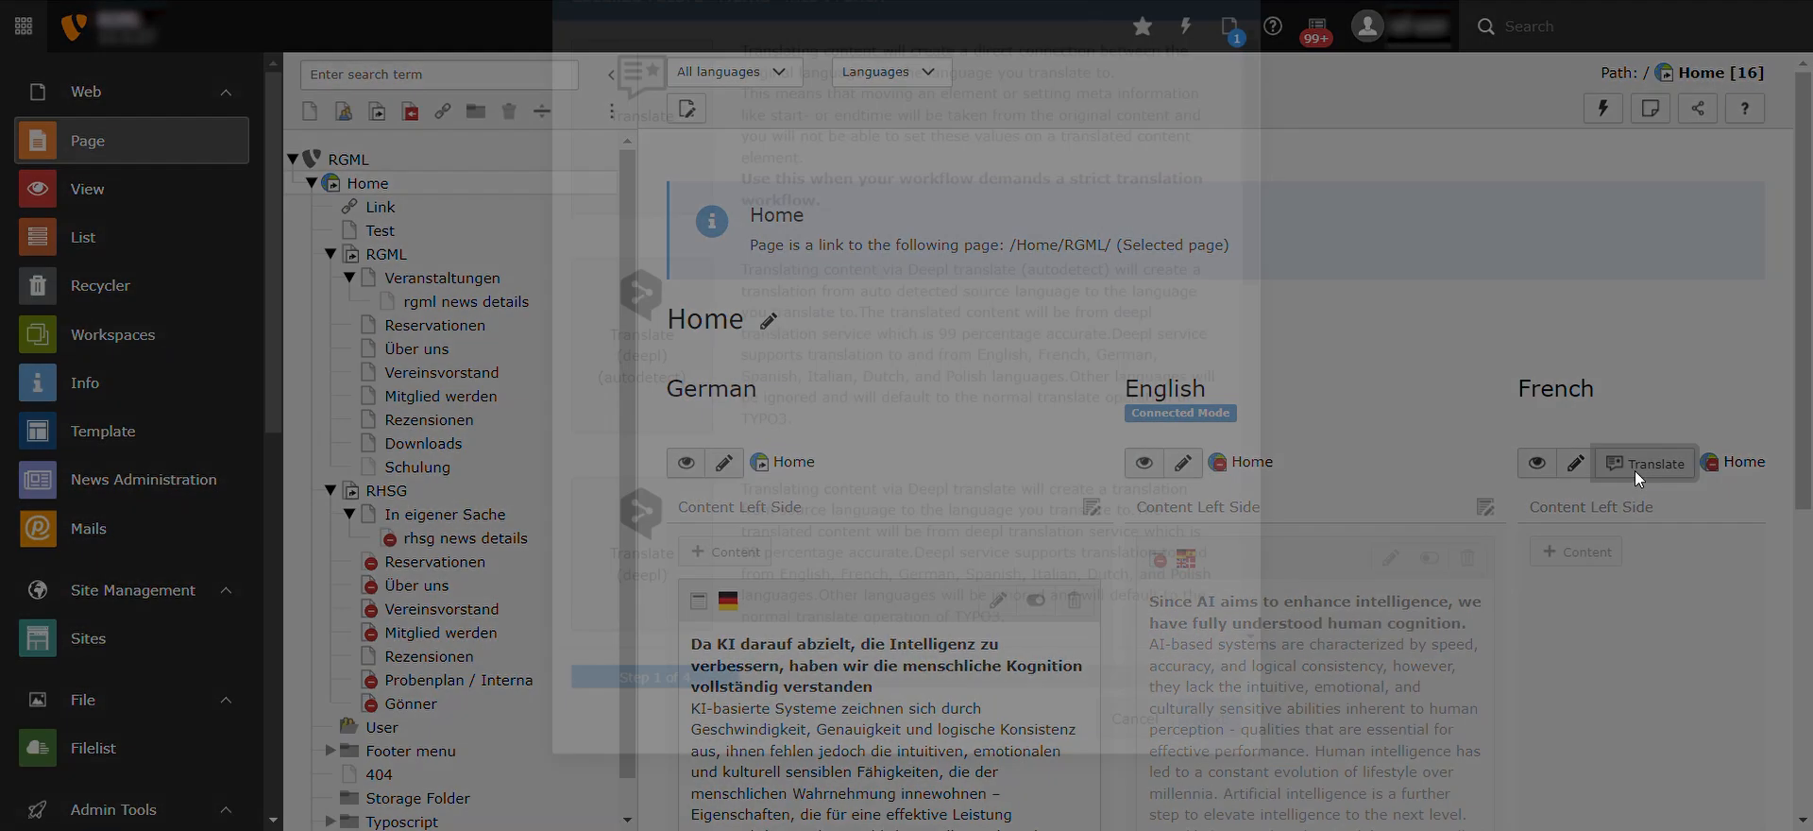
Localize the Home content into French by choosing Translate with Gemini in the wizard.
{"action": "left_click", "coordinate": [1646, 462]}
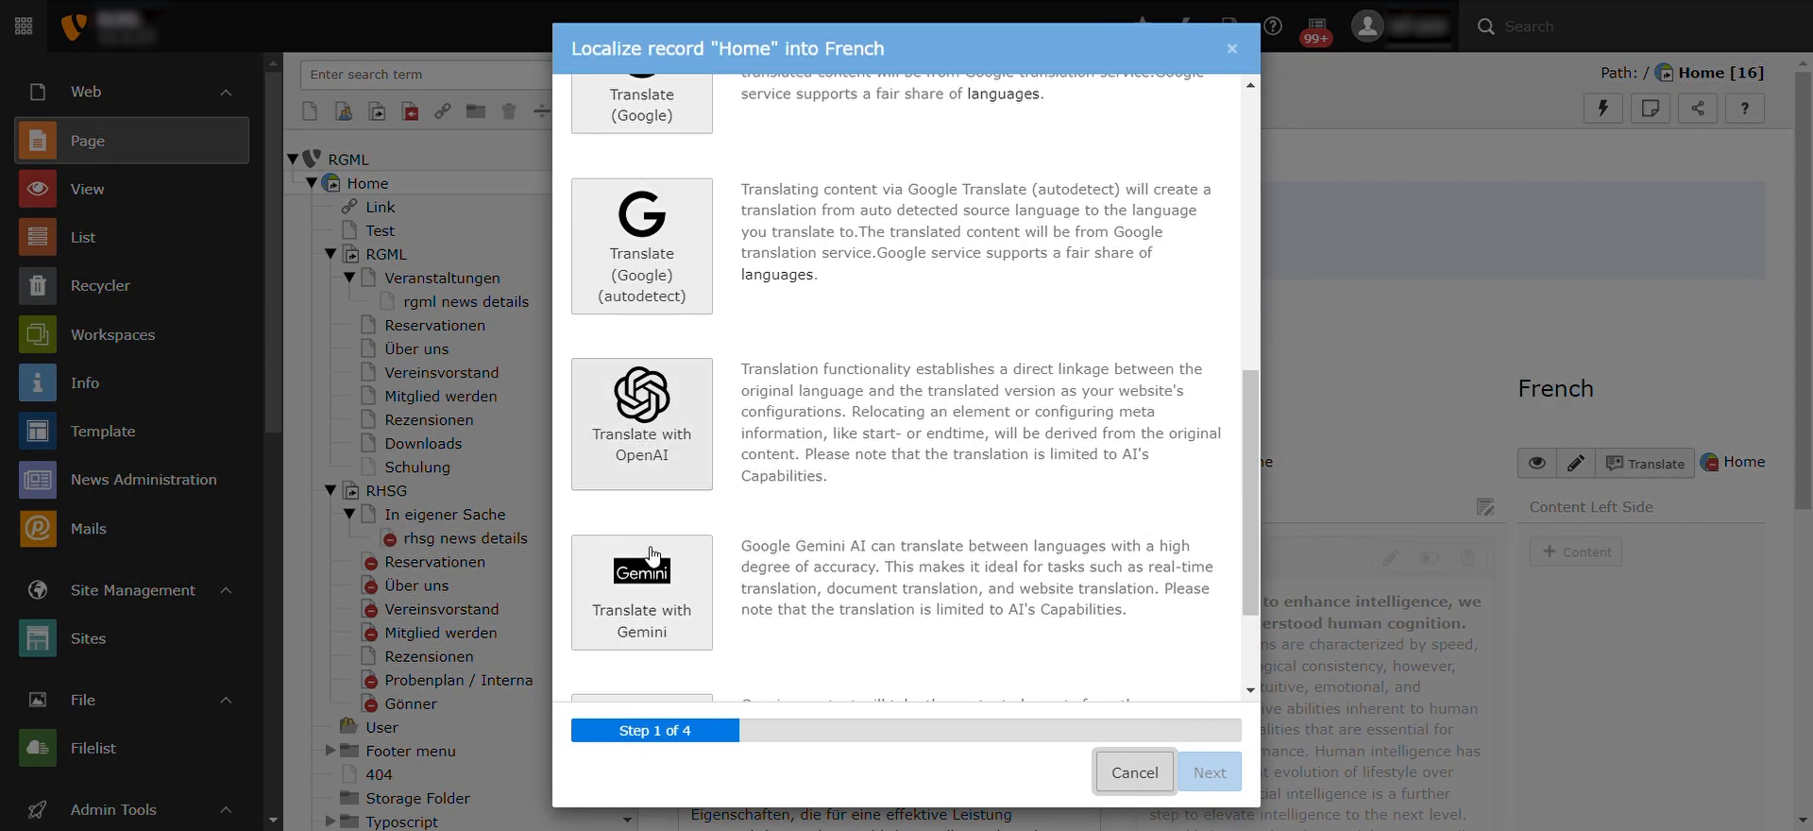
{"action": "left_click", "coordinate": [1209, 770]}
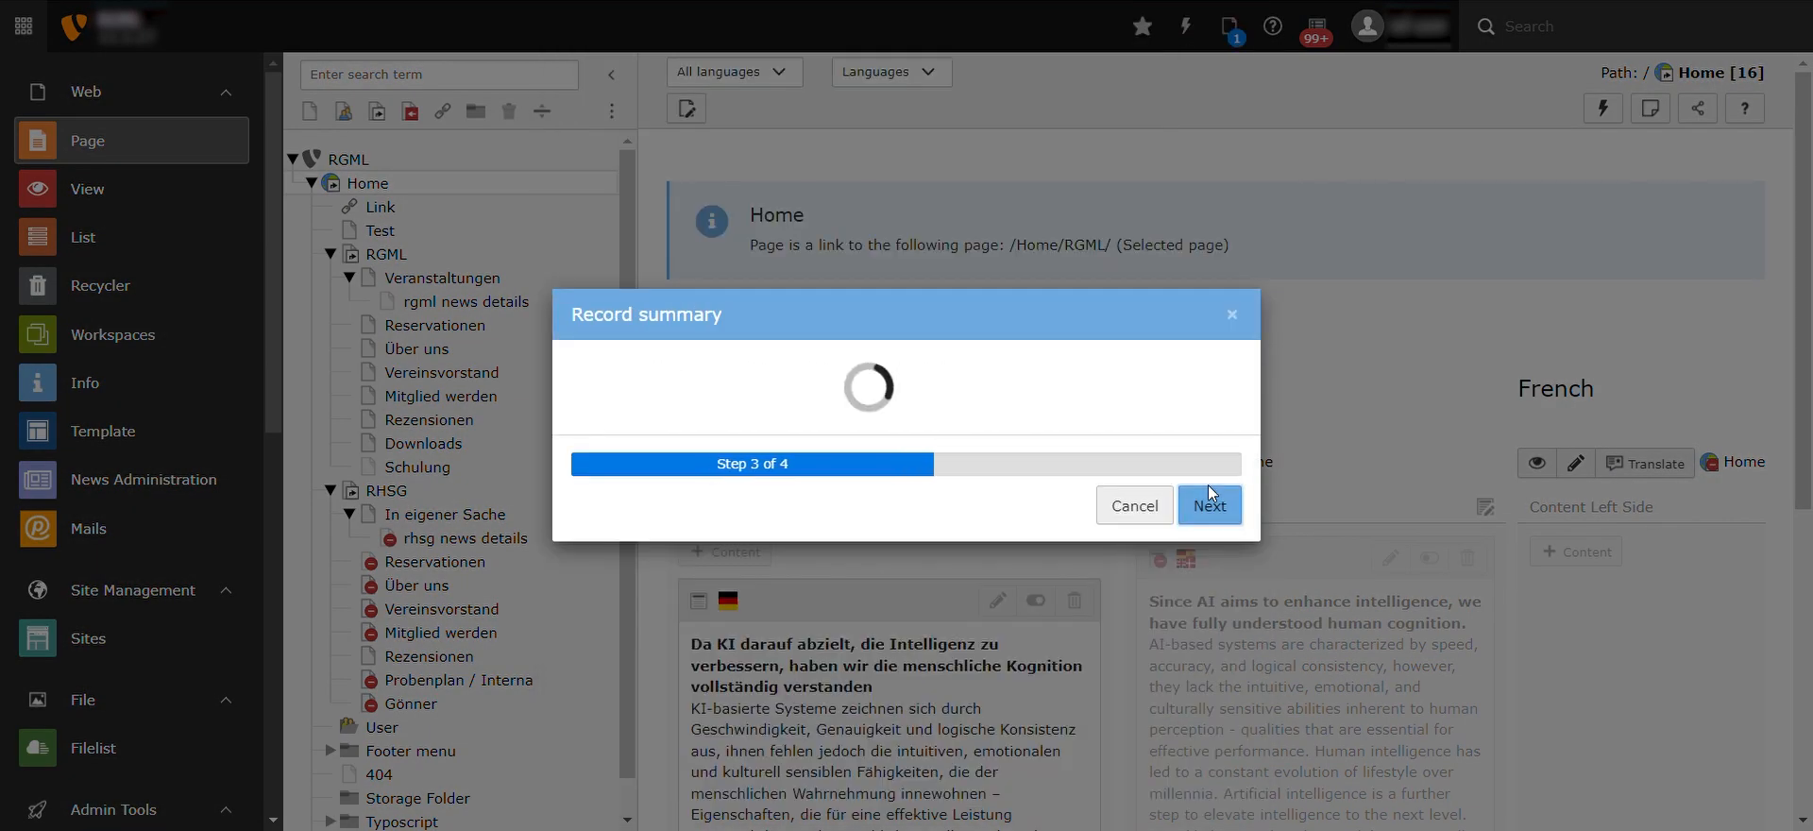
{"action": "left_click", "coordinate": [1209, 505]}
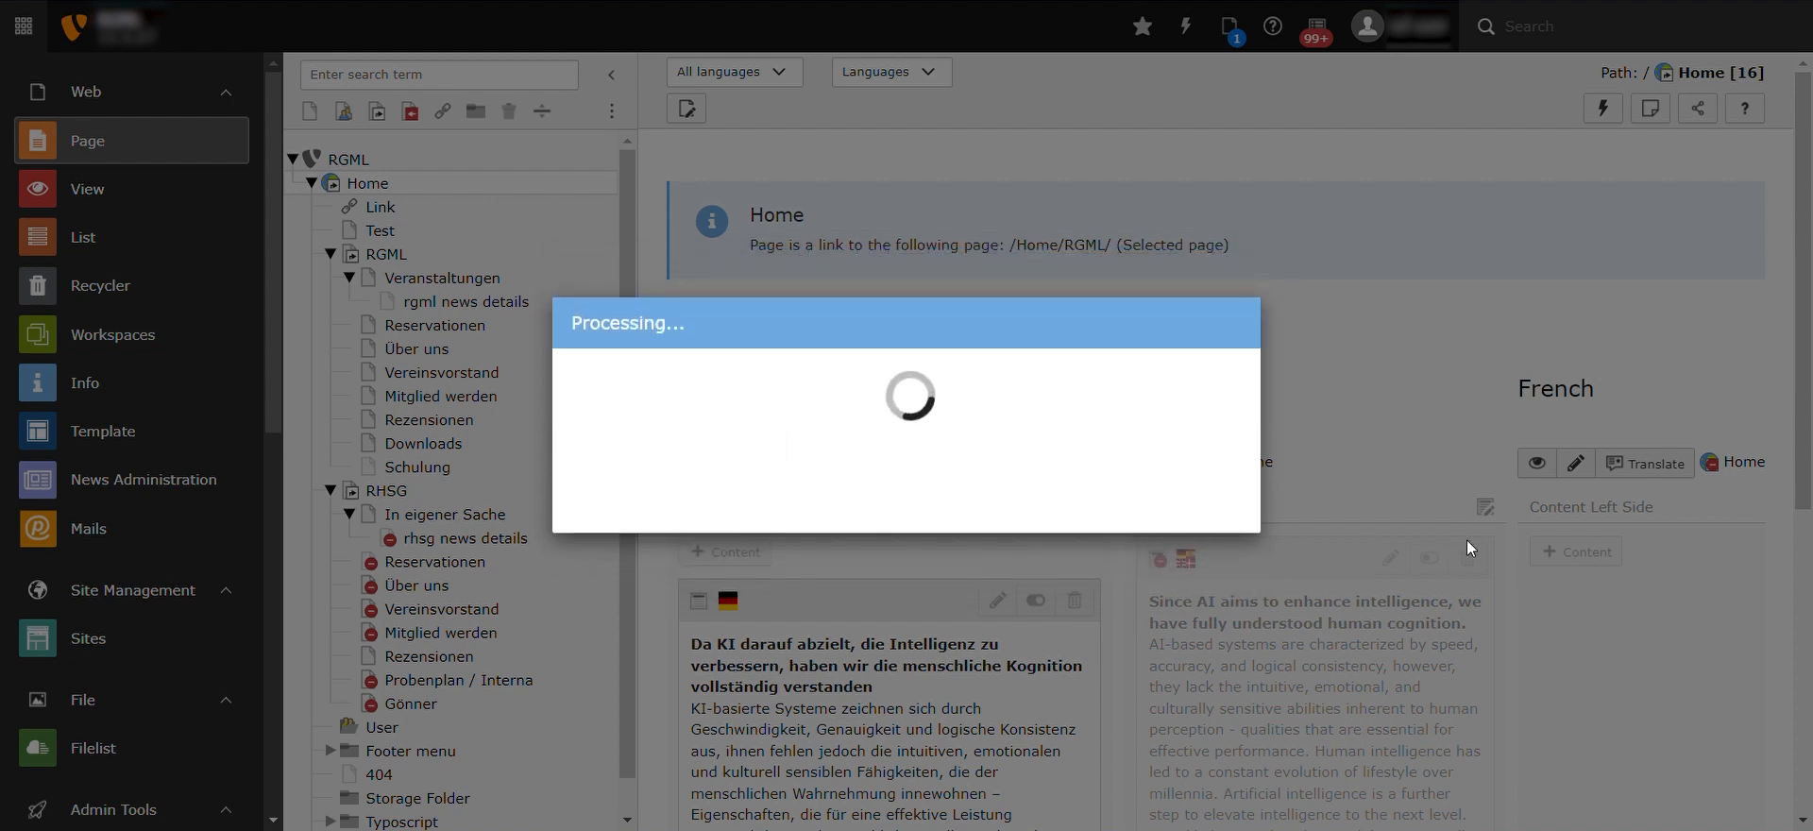